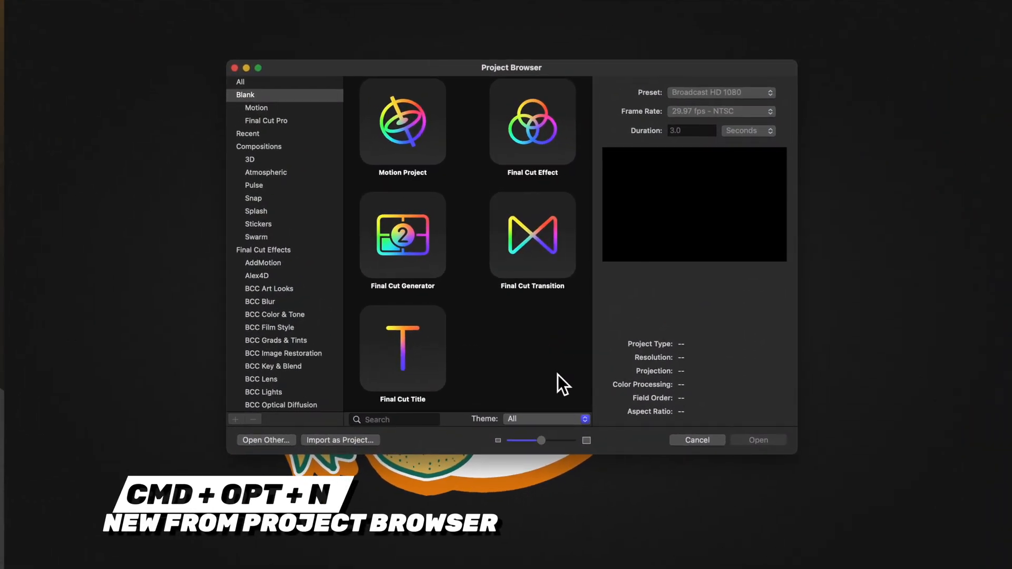
Choose a Final Cut Title project at 4K Ultra HD, 23.98 fps, and edit its duration to 3600.
left_click(403, 348)
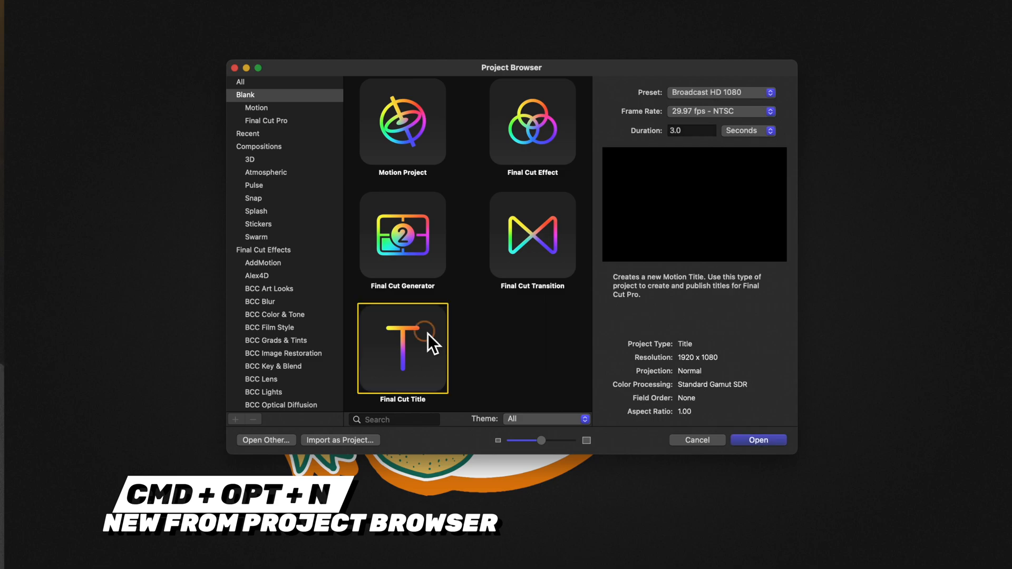
mouse_move(628, 107)
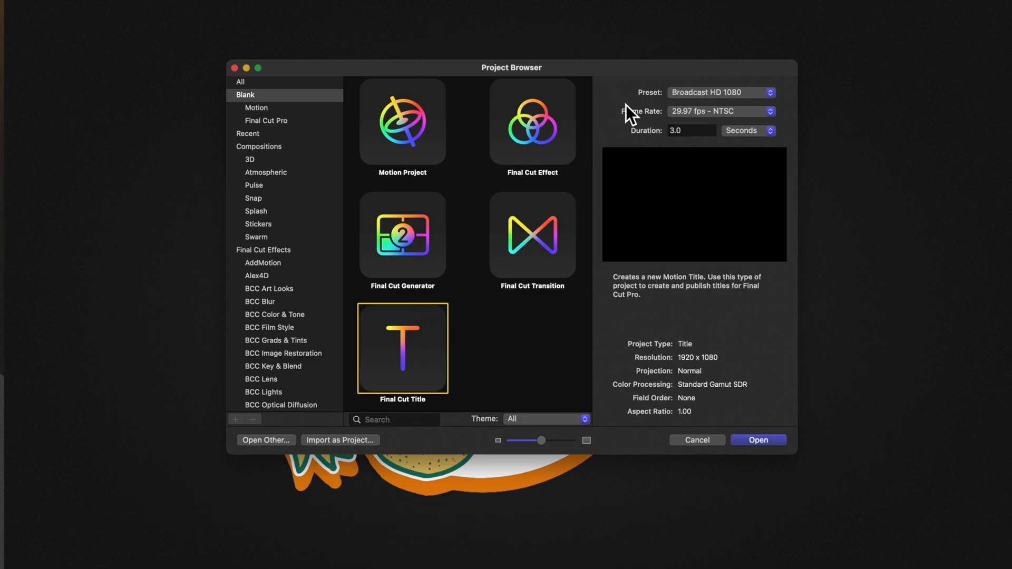
left_click(721, 93)
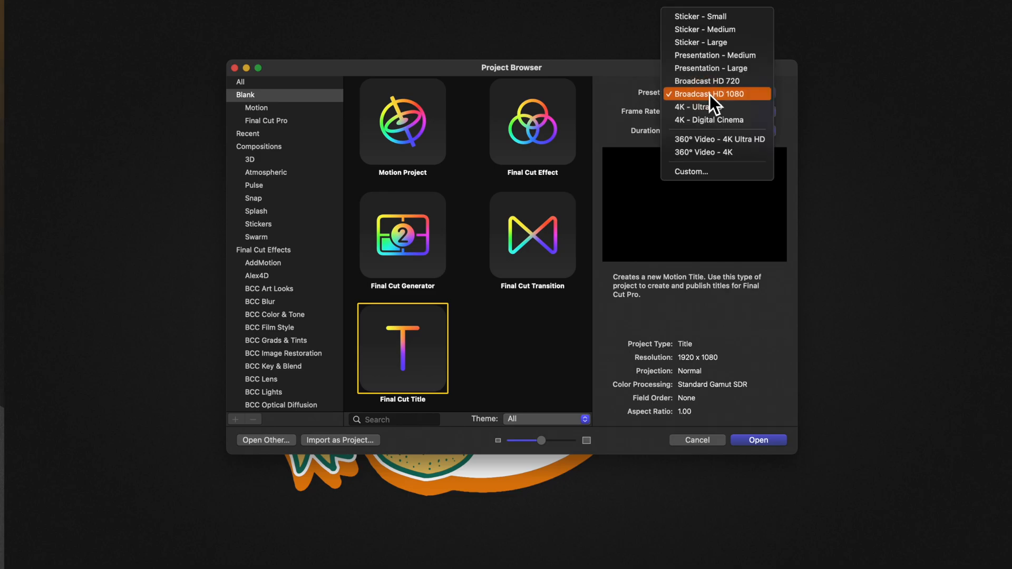
left_click(697, 107)
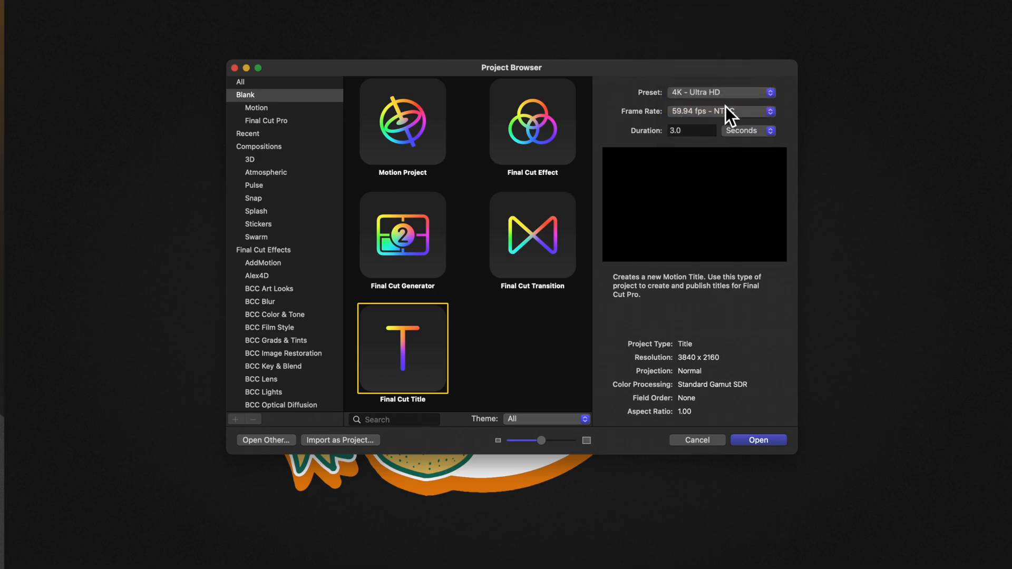
left_click(722, 112)
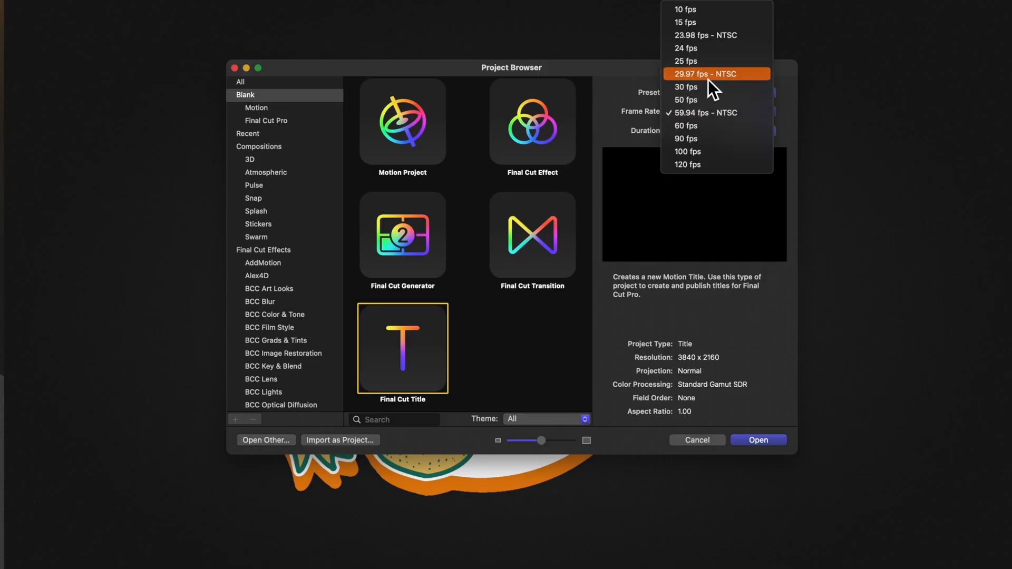
left_click(702, 36)
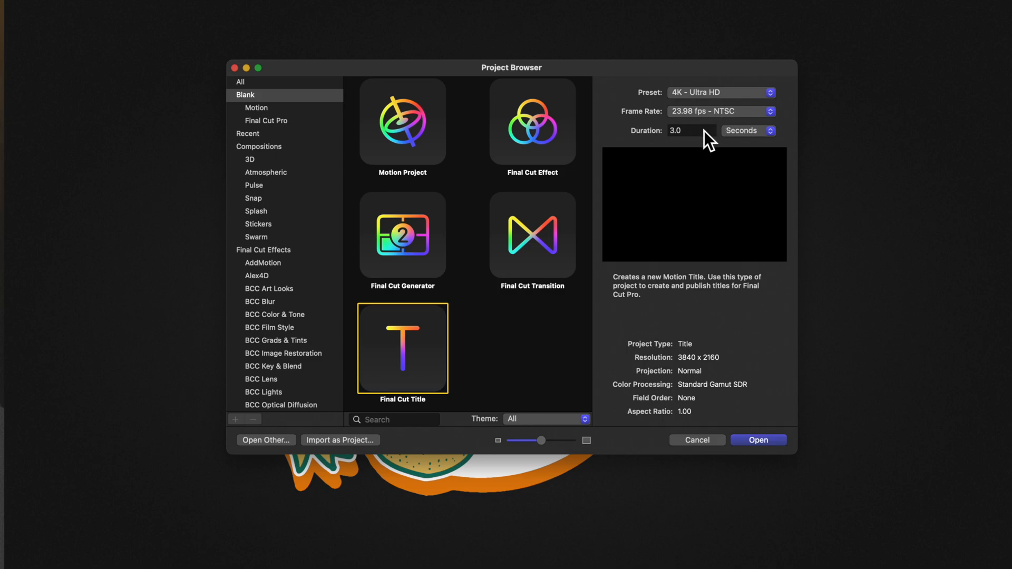
left_click(692, 131)
type("3600")
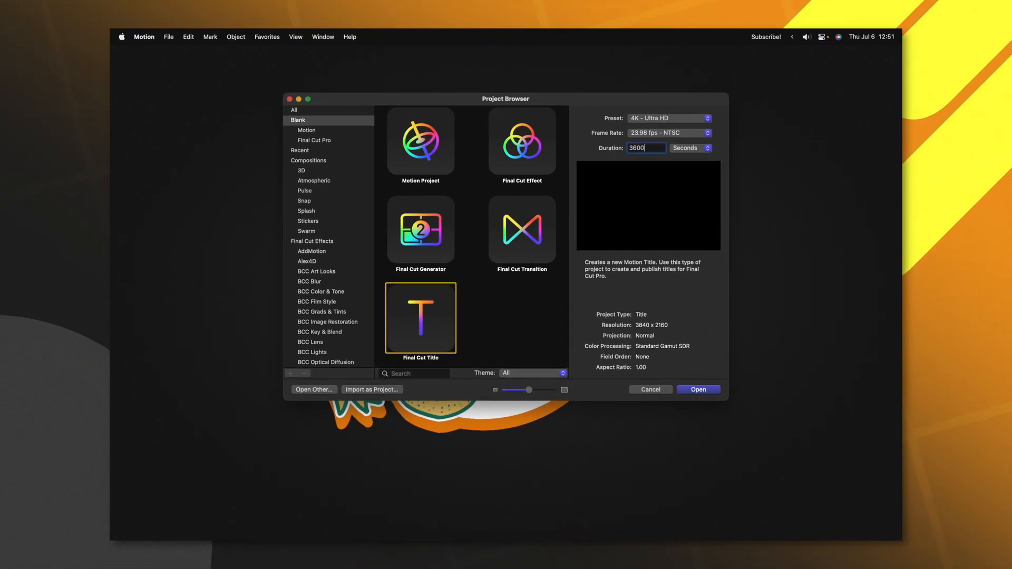
Create the project, remove the placeholder text, rename the group Background and add a new group.
left_click(698, 390)
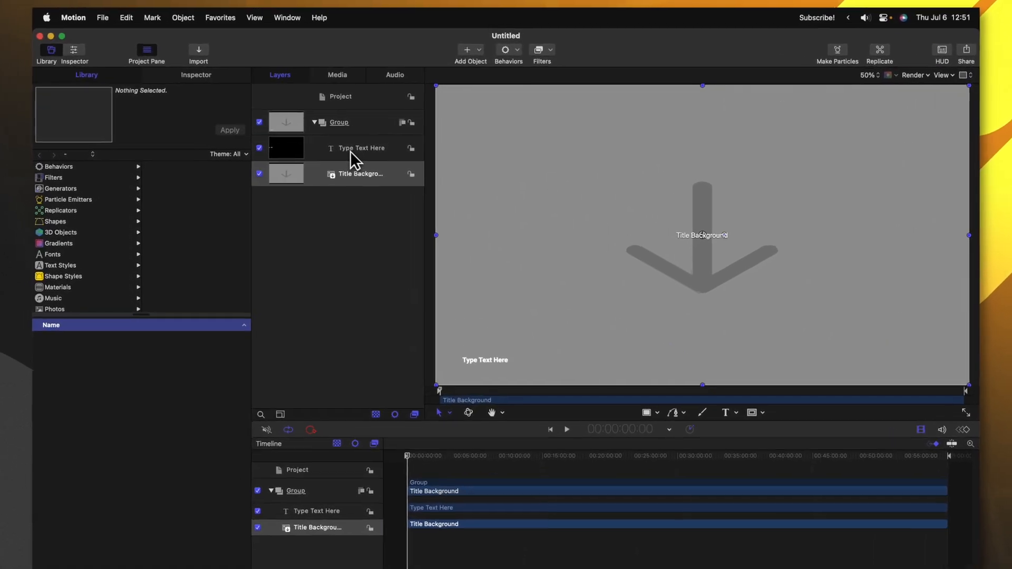
left_click(361, 150)
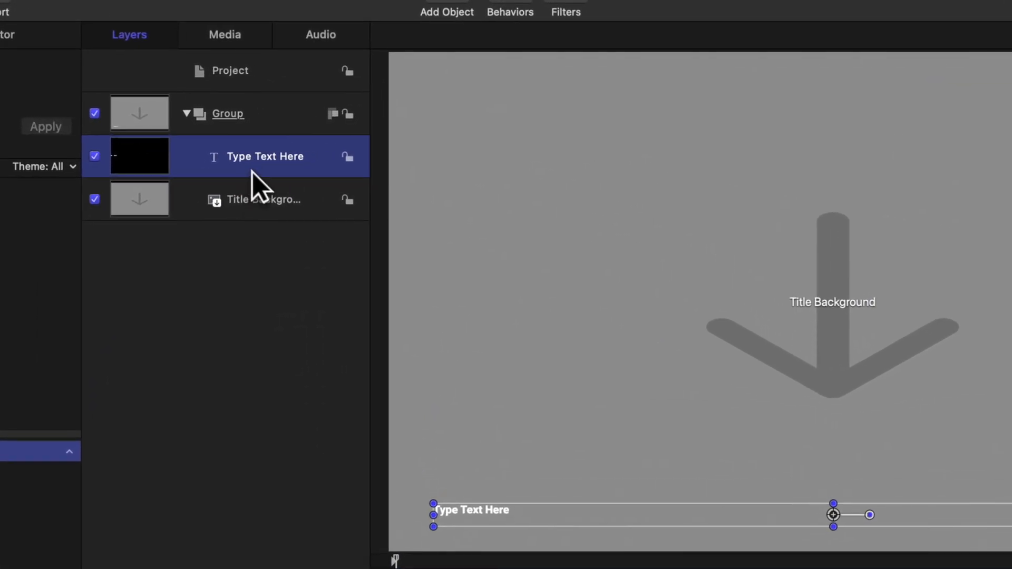
left_click(227, 114)
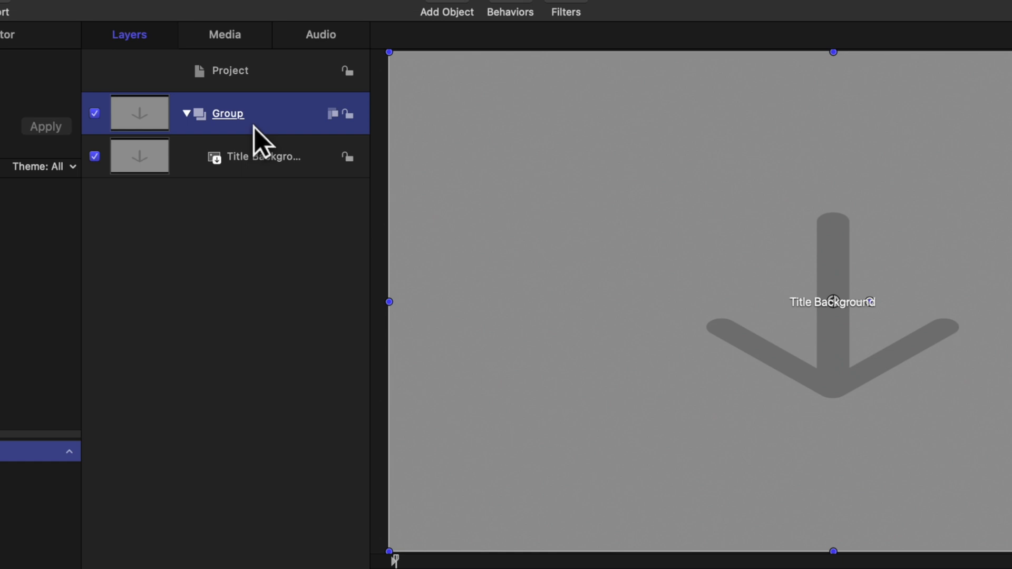
double_click(227, 114)
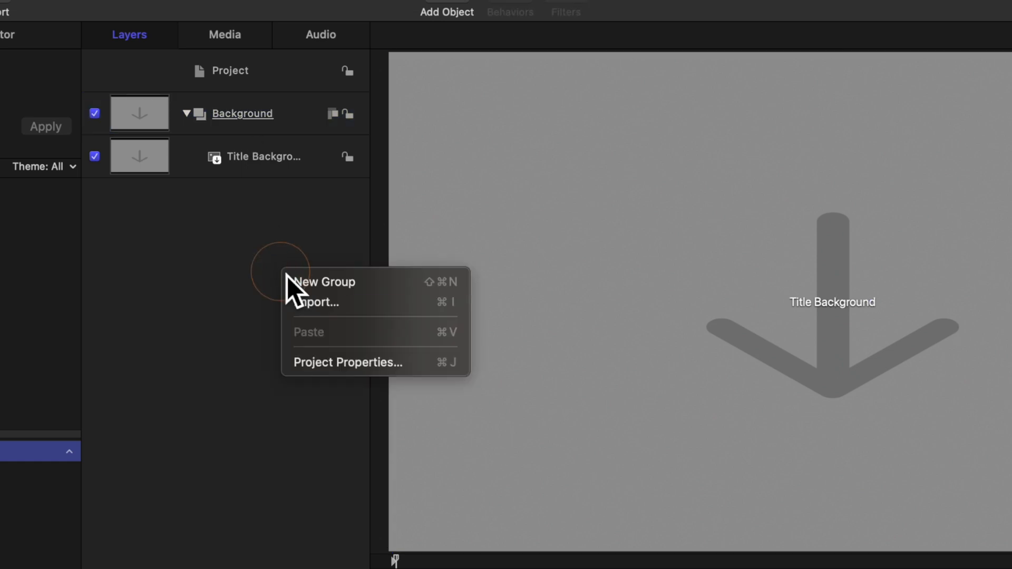
left_click(325, 282)
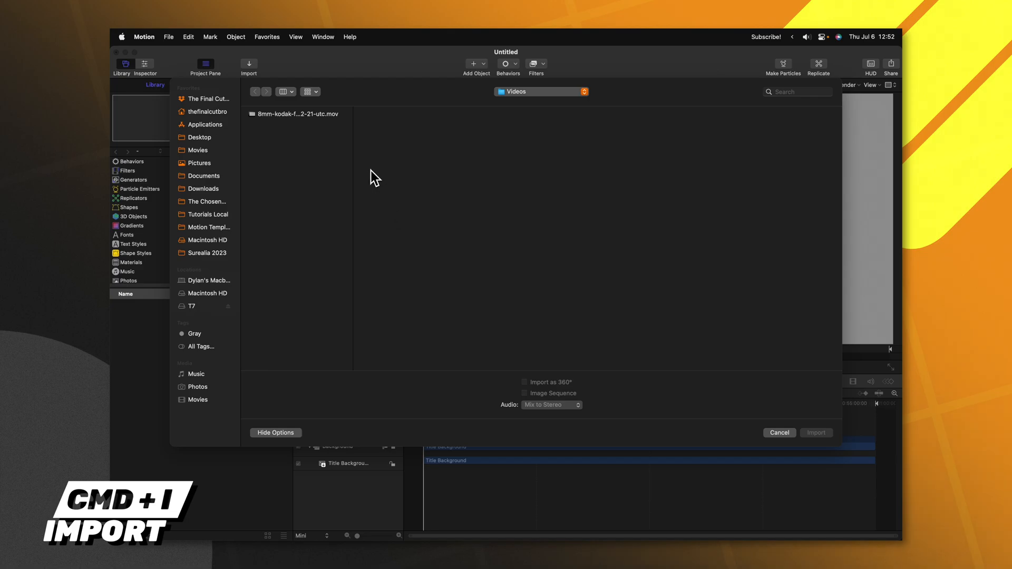
Import the 8mm Kodak film-frame .mov clip into the new Overlay group.
left_click(297, 114)
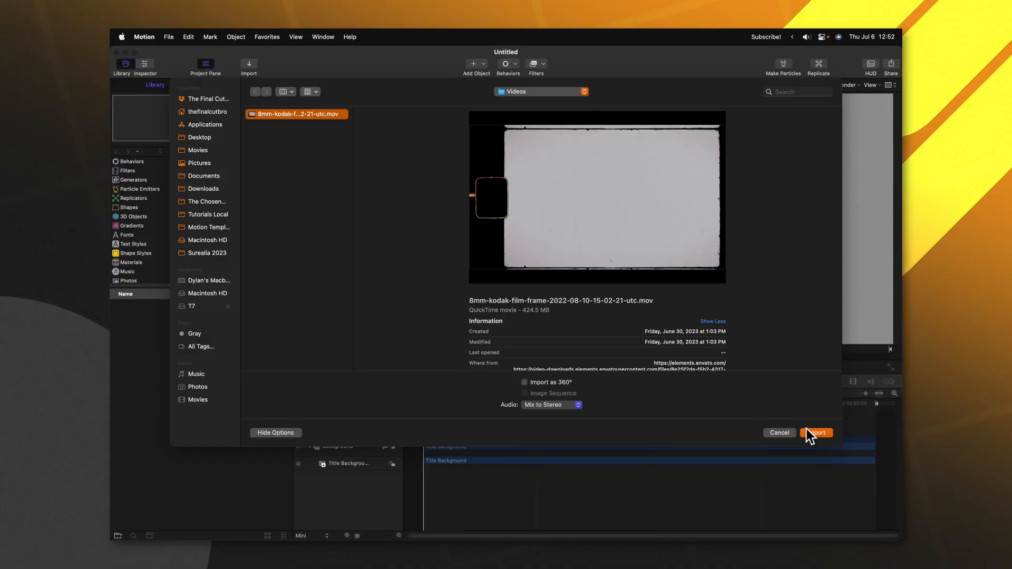
left_click(817, 432)
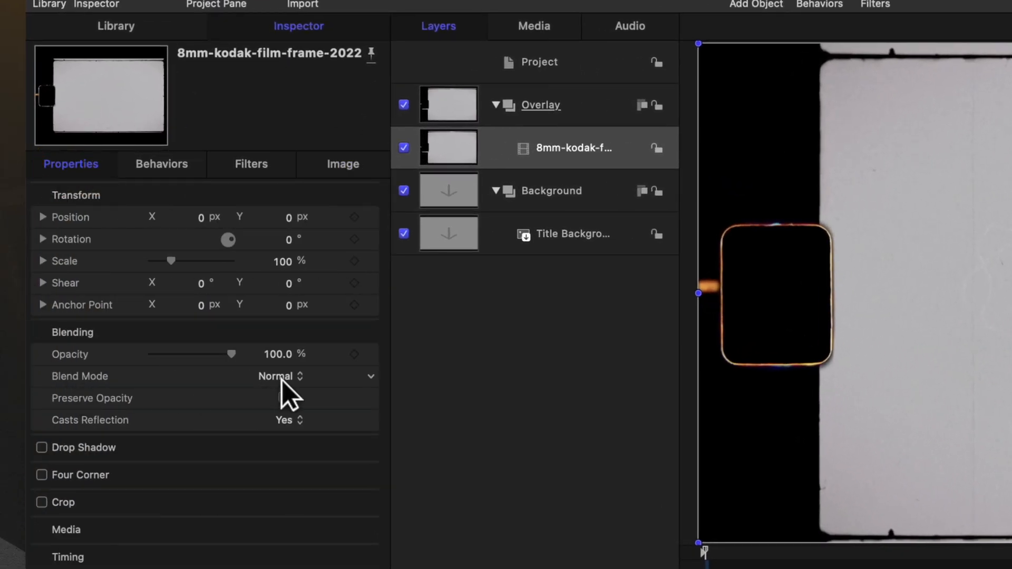
Set the film-frame clip's Blend Mode to Multiply so the footage shows through.
left_click(274, 376)
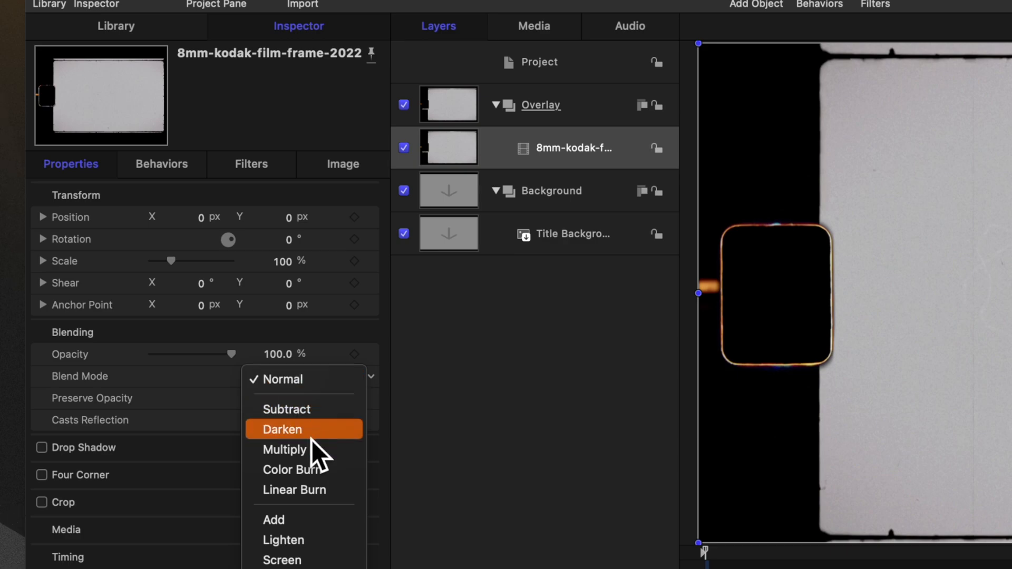
mouse_move(298, 455)
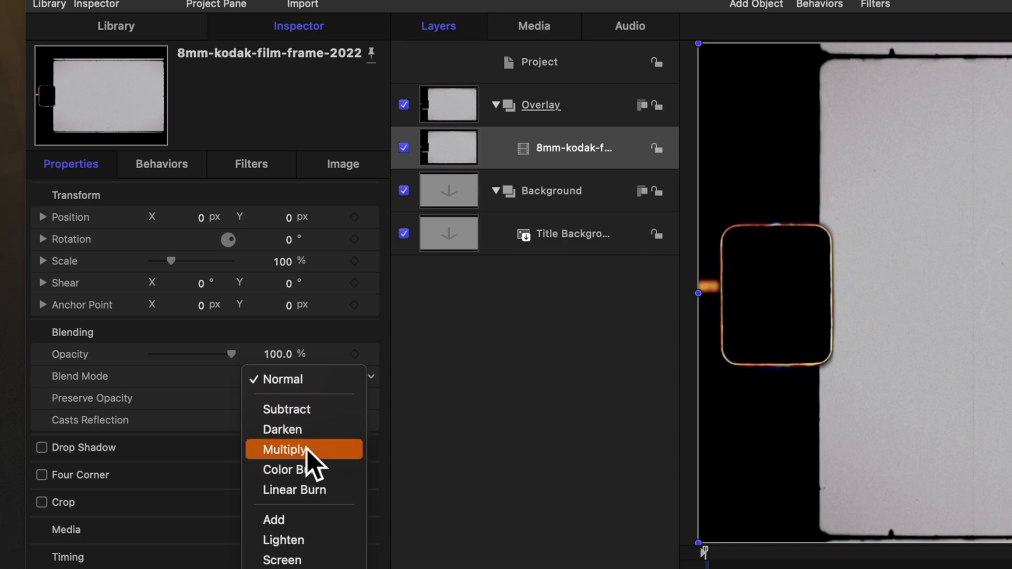
left_click(288, 449)
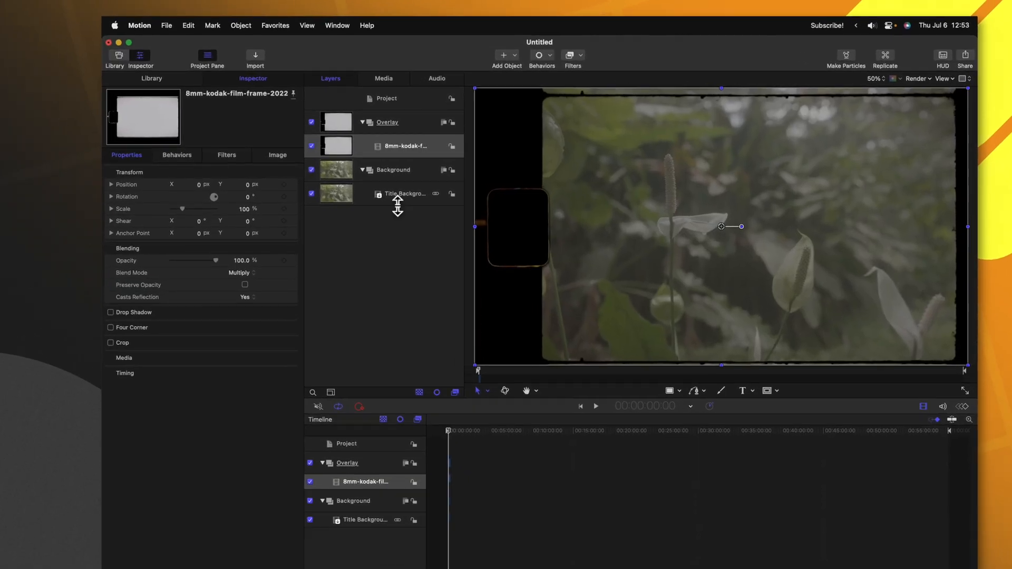
Add a Wriggle parameter behaviour to Title Background's Position.
left_click(405, 194)
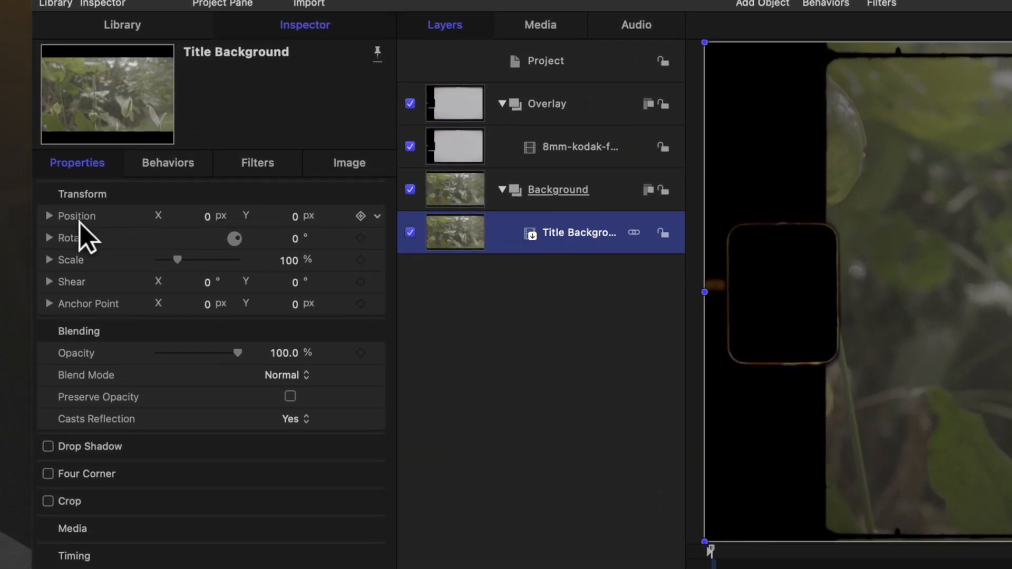
right_click(76, 216)
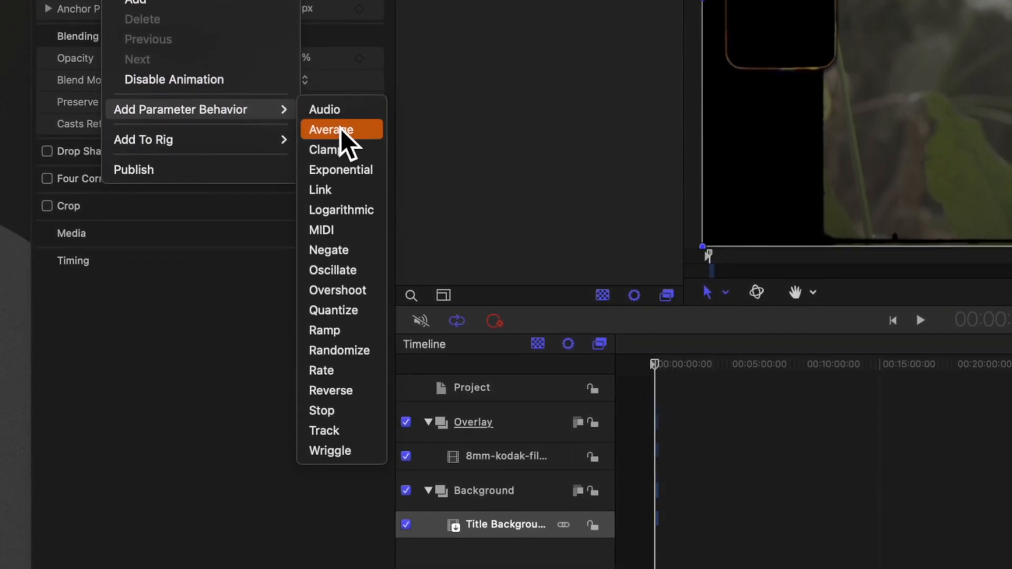
left_click(329, 451)
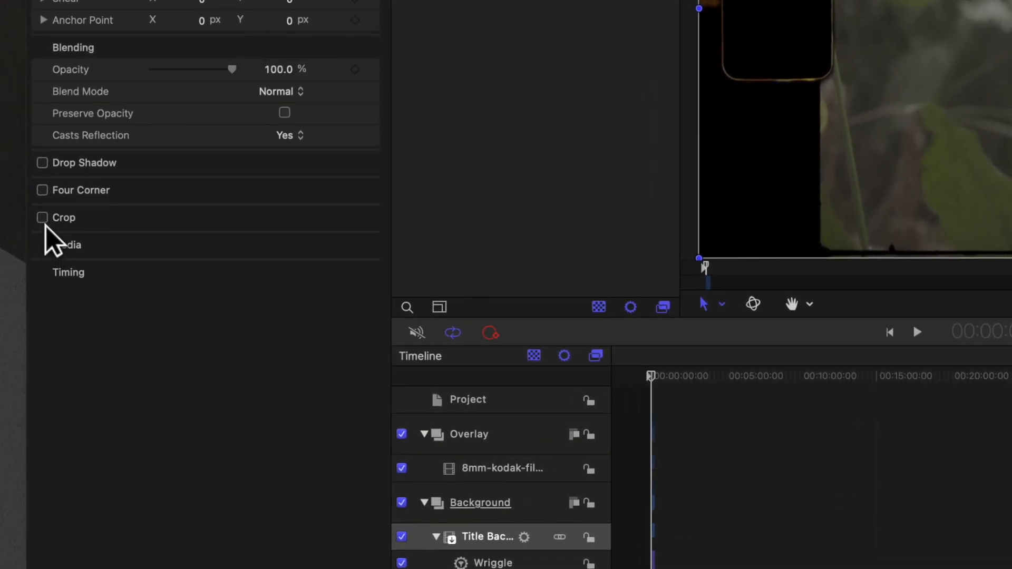
Enable Crop on Title Background and set the Left edge to 493, then select Background.
left_click(42, 217)
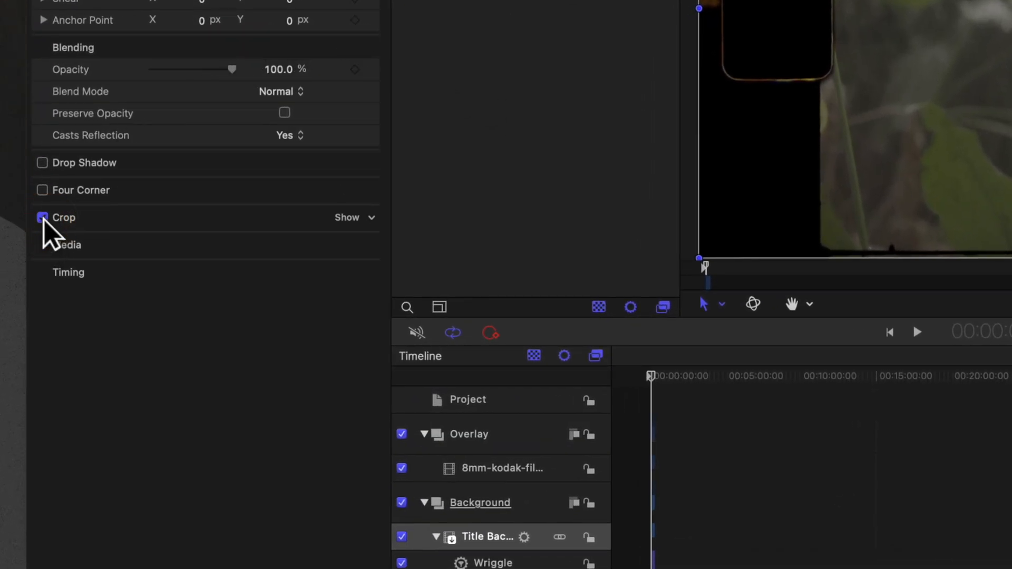
left_click(348, 217)
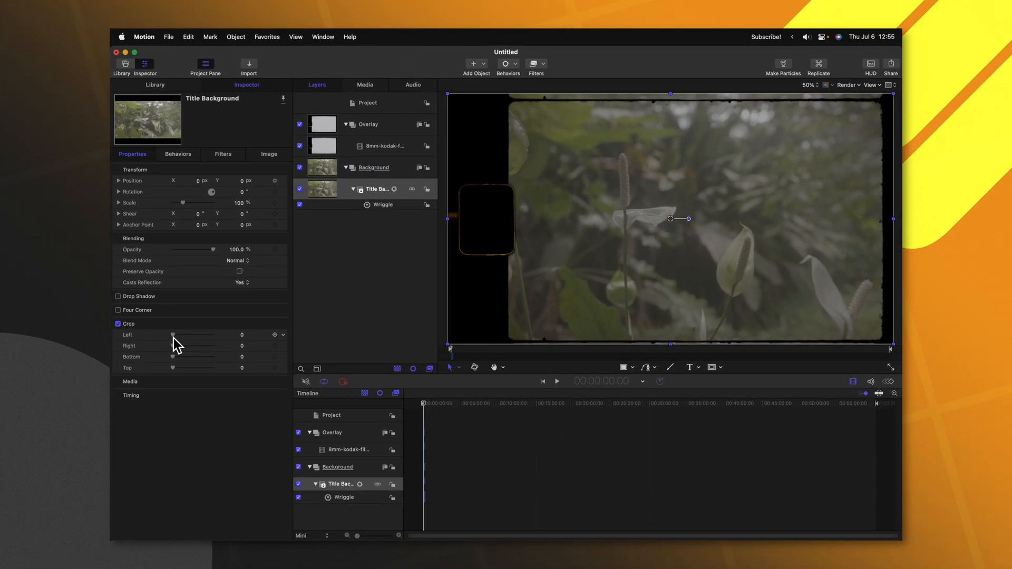
left_click_drag(173, 335, 214, 334)
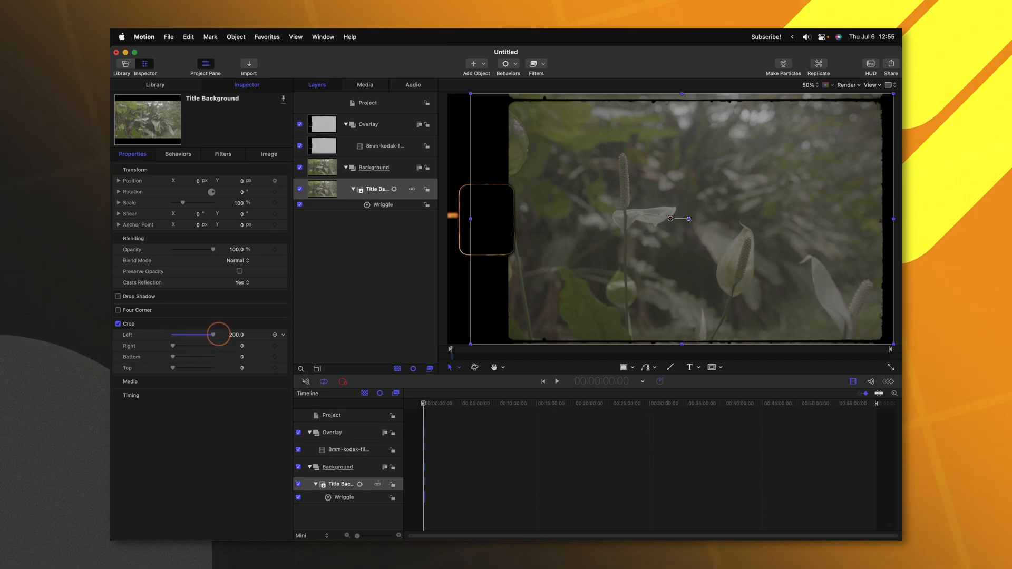
left_click_drag(217, 334, 243, 334)
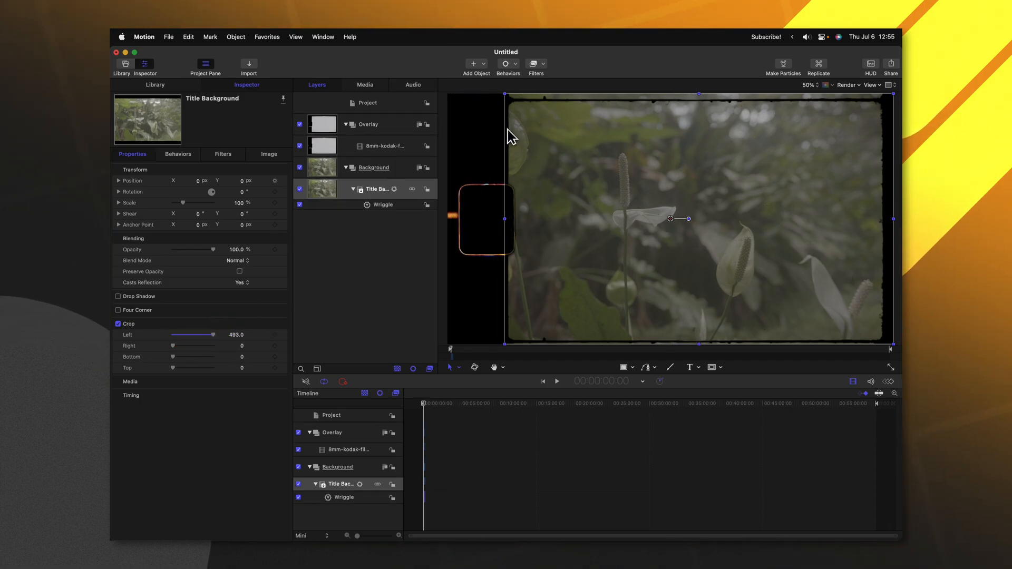
mouse_move(483, 285)
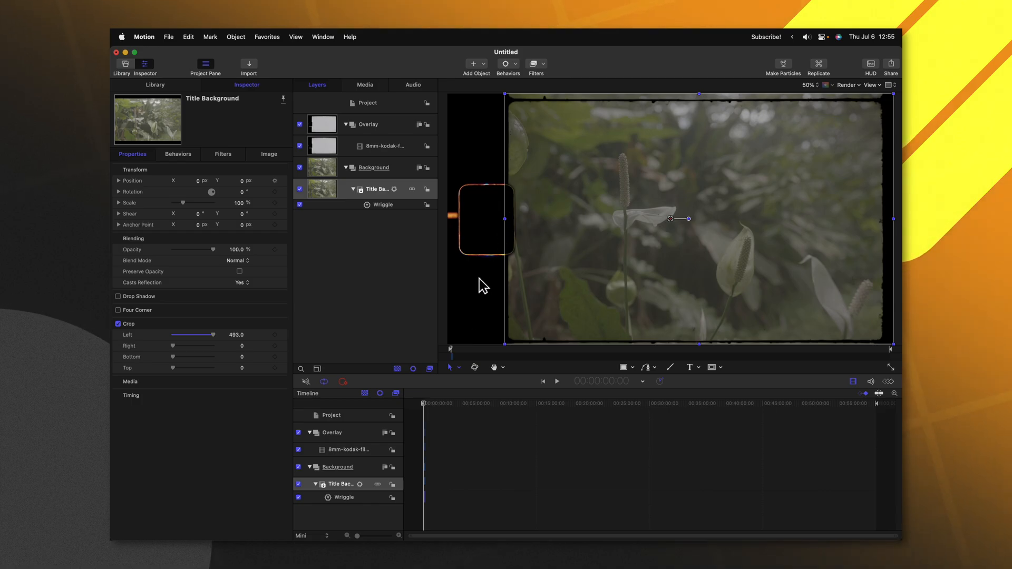
left_click(556, 382)
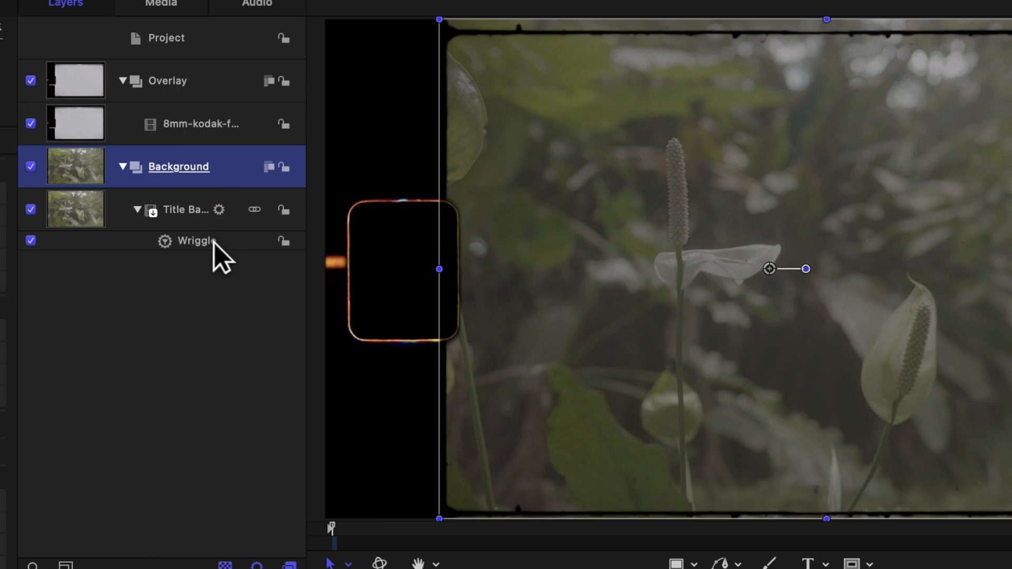
mouse_move(207, 243)
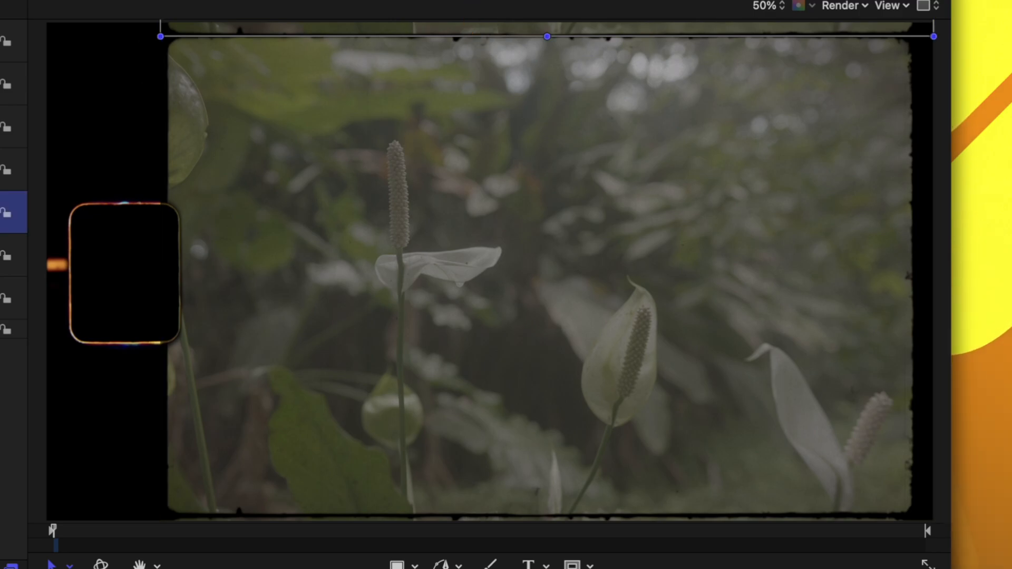
Duplicate the clone layer of Background with Cmd+D.
key("cmd+d")
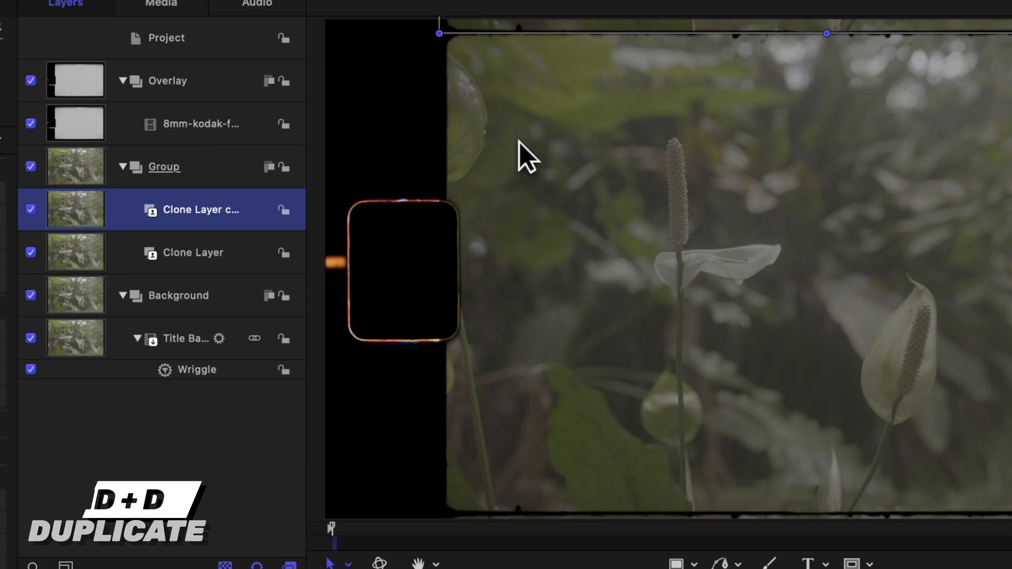
mouse_move(689, 52)
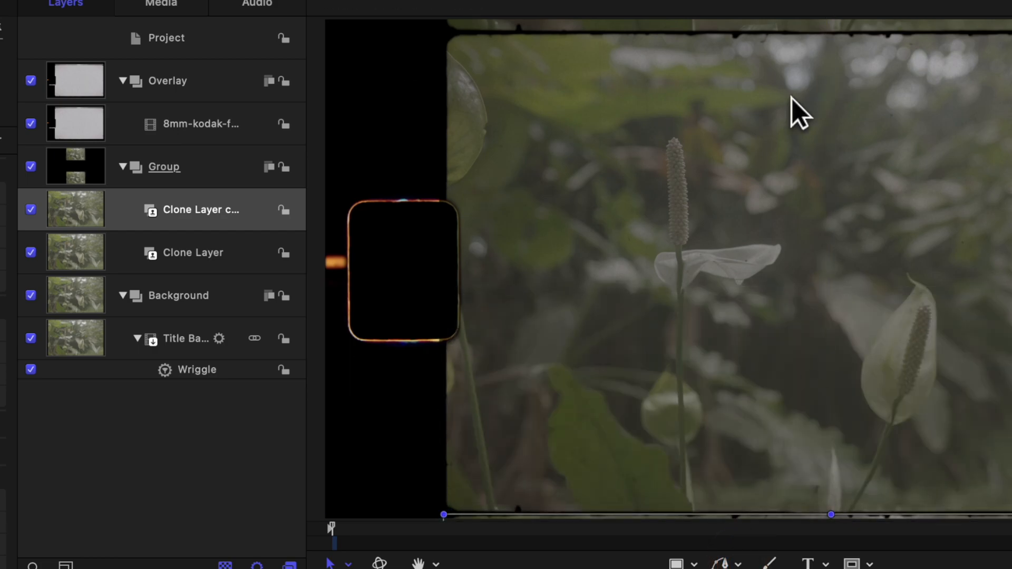
mouse_move(701, 333)
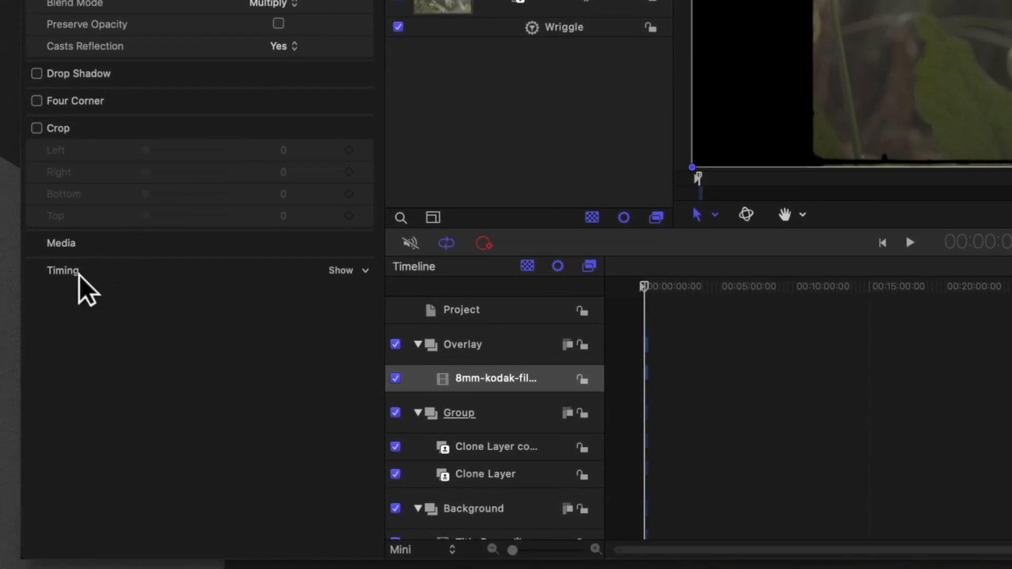
Set the 8mm film overlay's Timing End Condition to Loop.
left_click(342, 270)
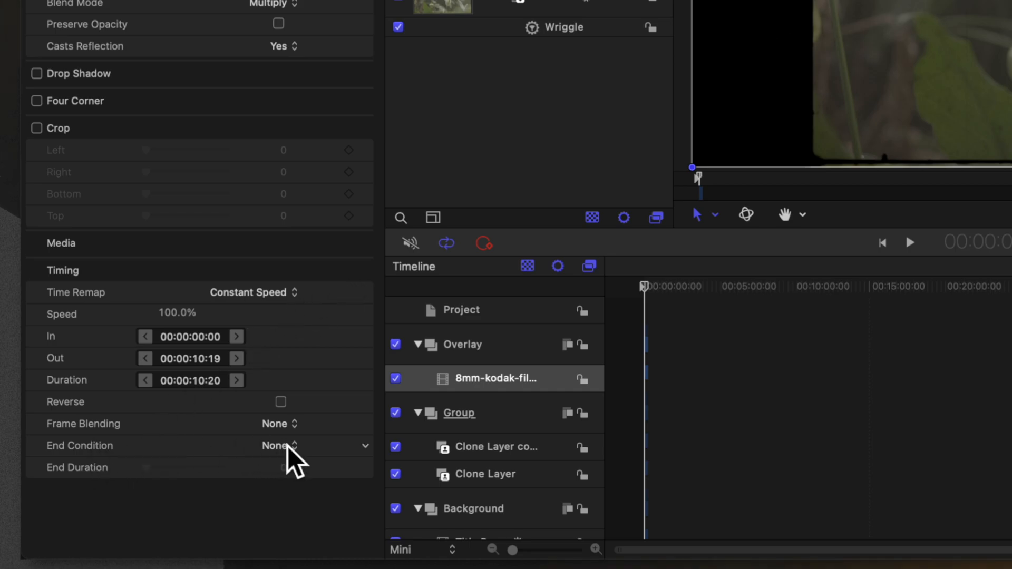
left_click(275, 445)
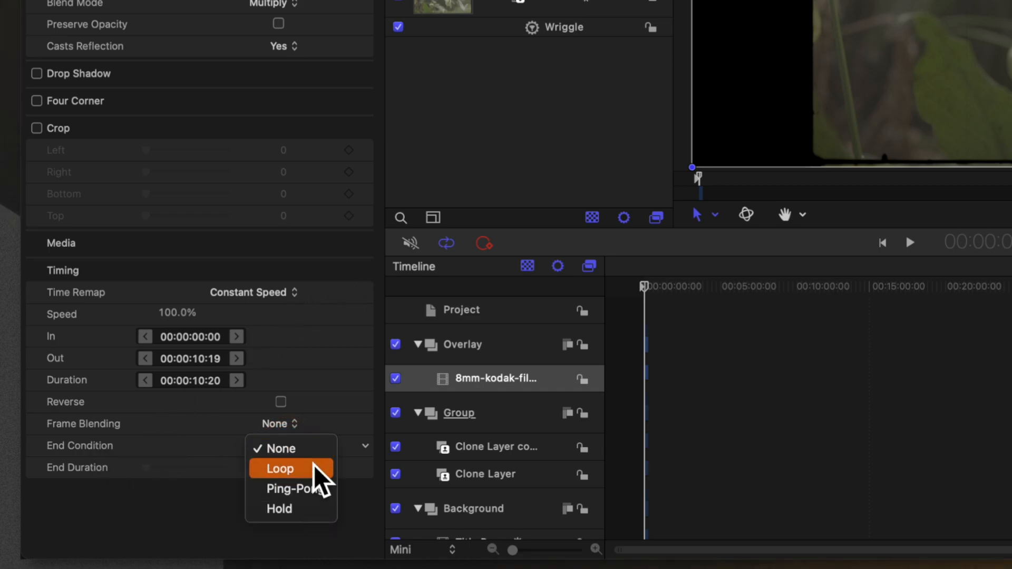
left_click(278, 468)
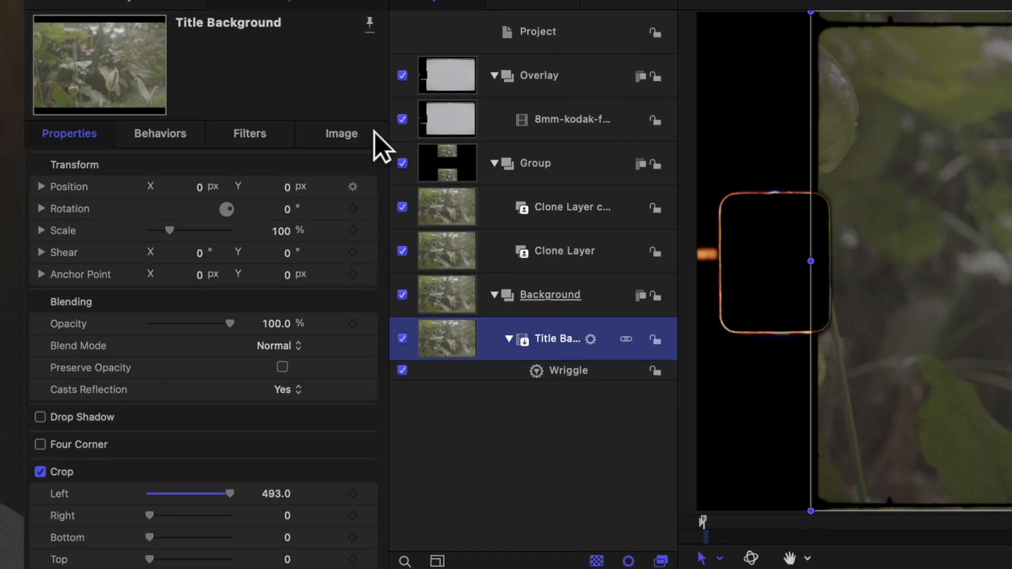
Show Title Background's Image settings for the Final Cut placeholder.
left_click(342, 133)
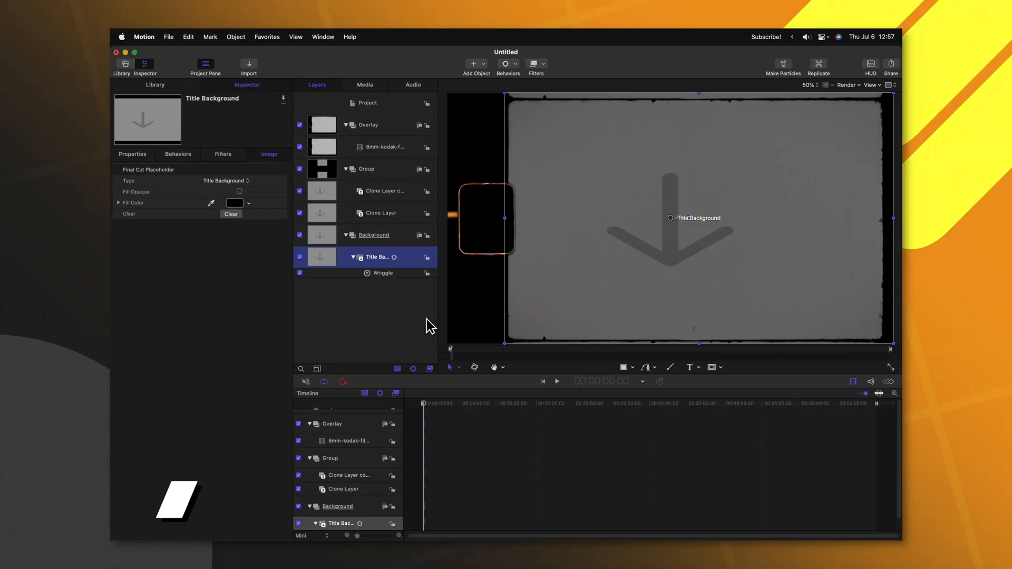
Select all layers and move the playhead to the end of the project.
key("cmd+a")
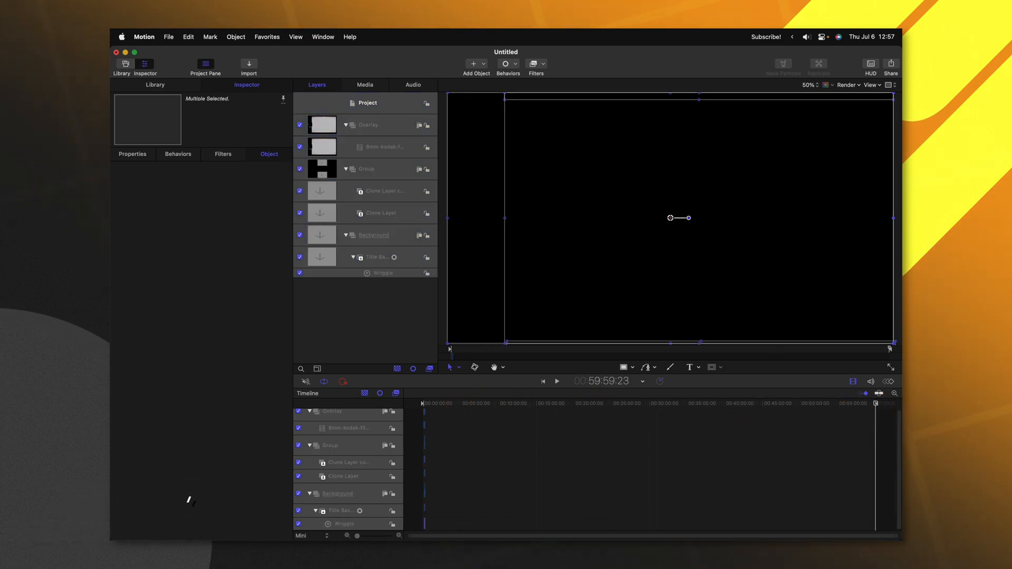
mouse_move(738, 444)
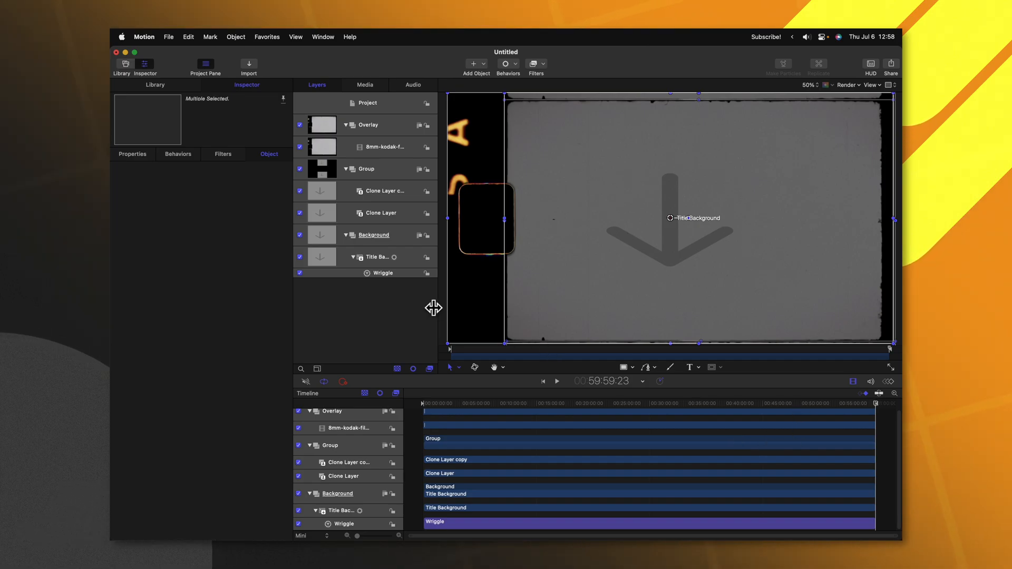
left_click(383, 147)
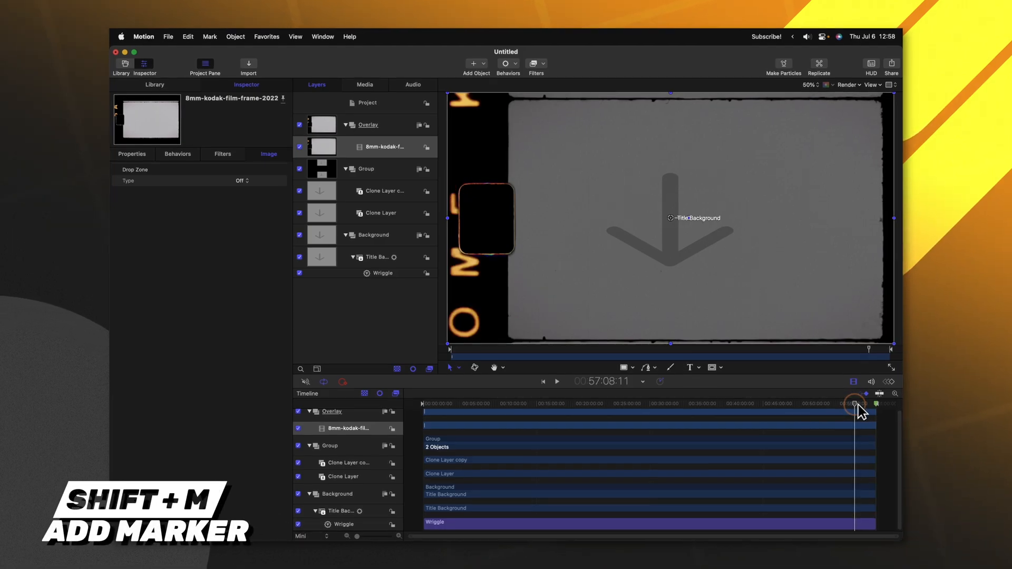
Change the end marker's type to Project Loop End and confirm it.
key("shift+m")
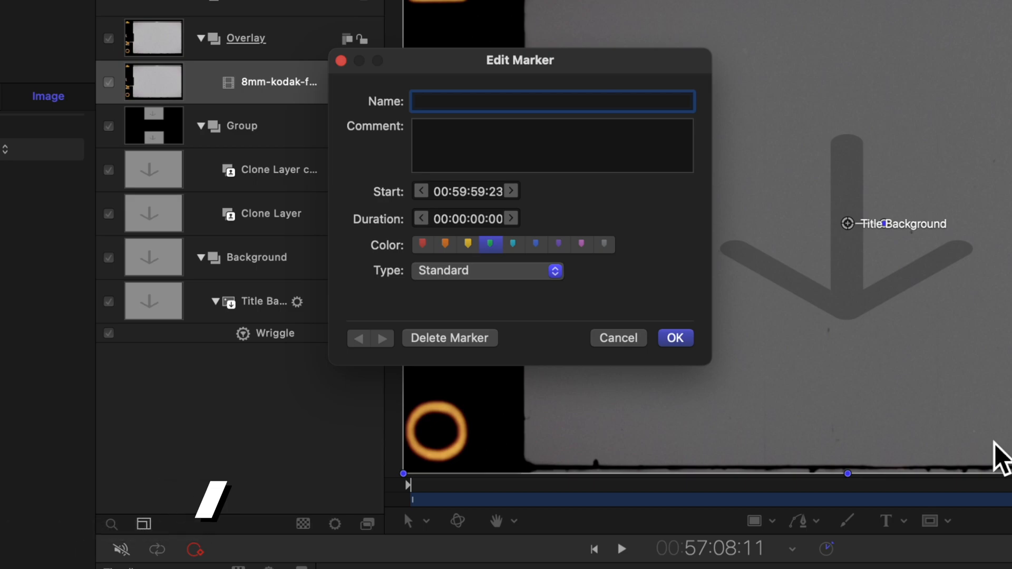
left_click(487, 271)
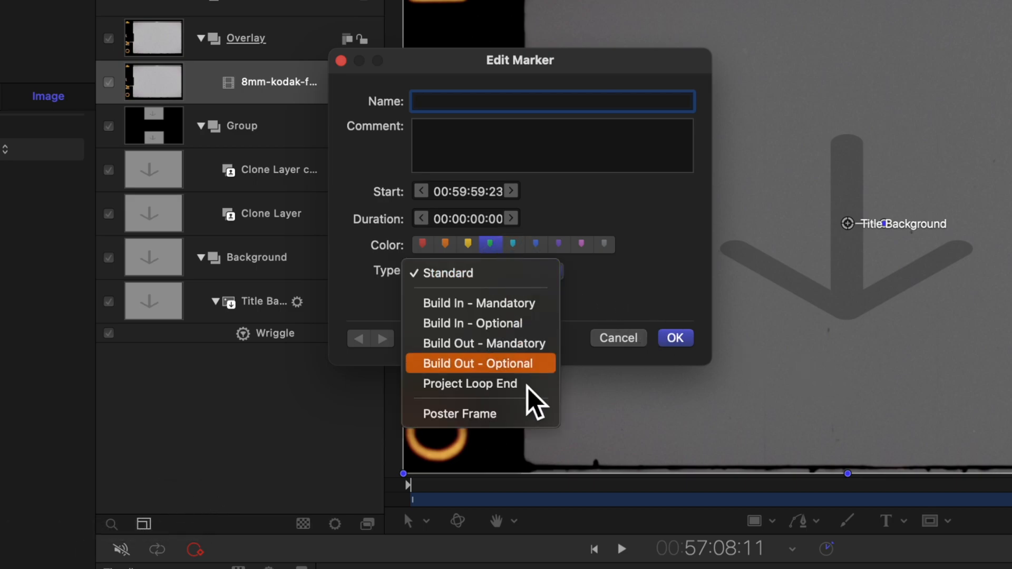
left_click(470, 384)
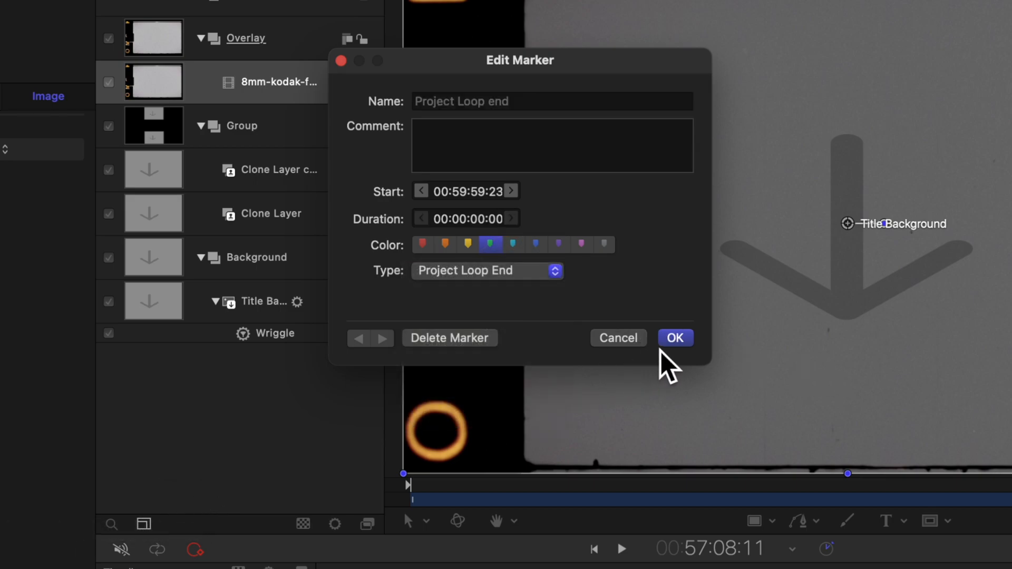
left_click(676, 337)
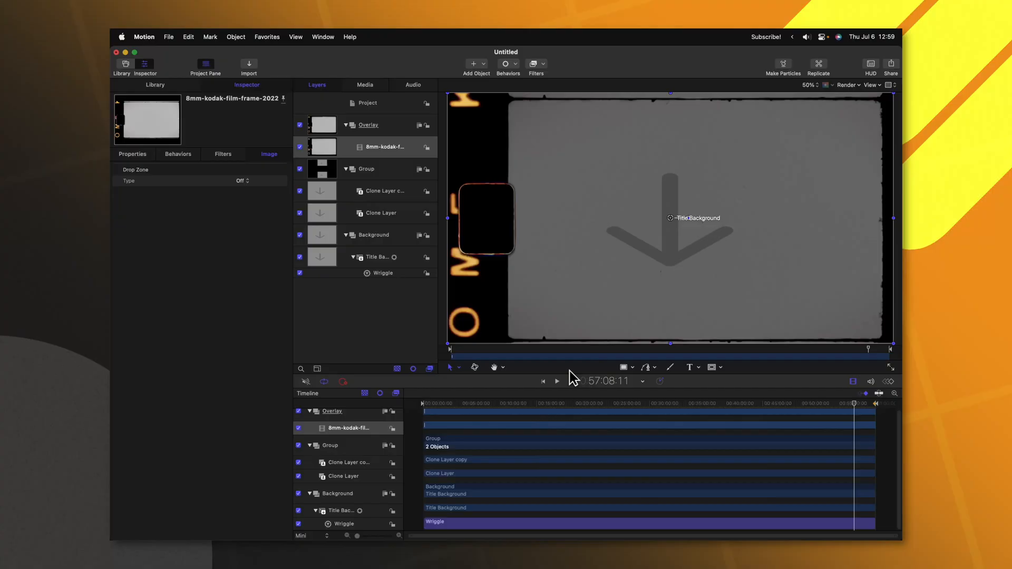
mouse_move(831, 407)
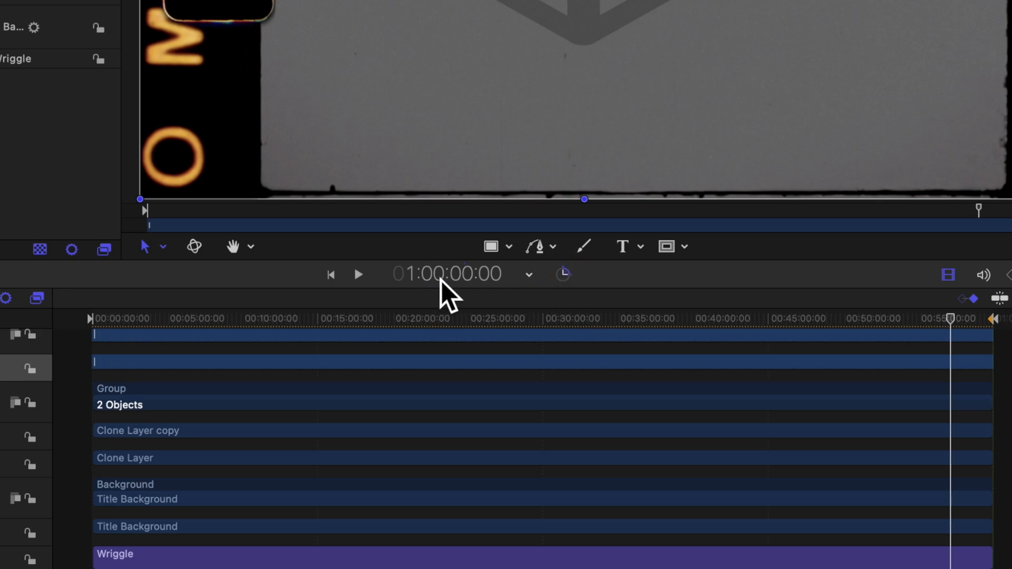
Set the project duration to 10:00 in the timecode display.
left_click(446, 275)
type("10:")
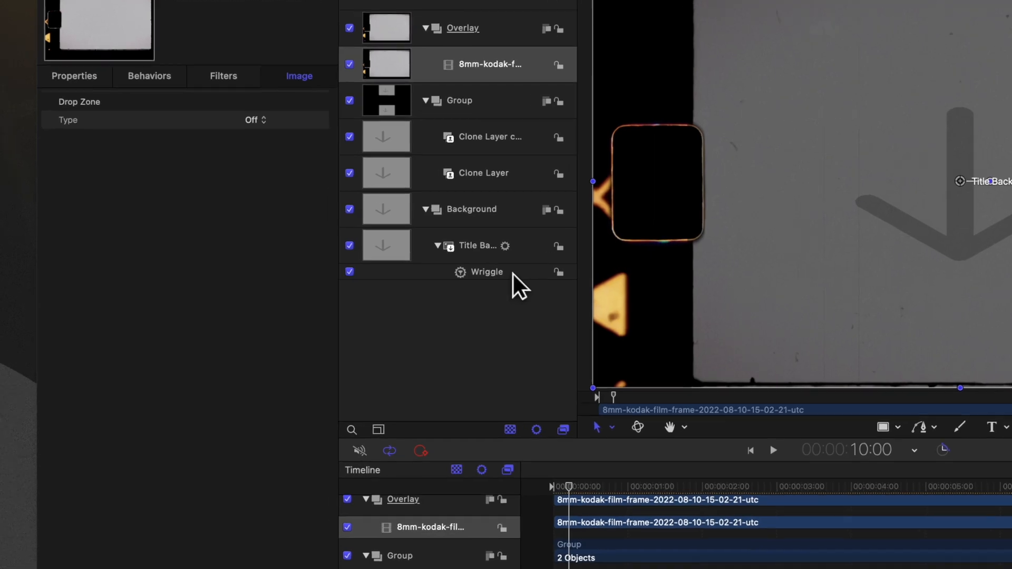
Publish the Wriggle behaviour's Amount parameter, then select the 8mm film frame overlay.
left_click(487, 272)
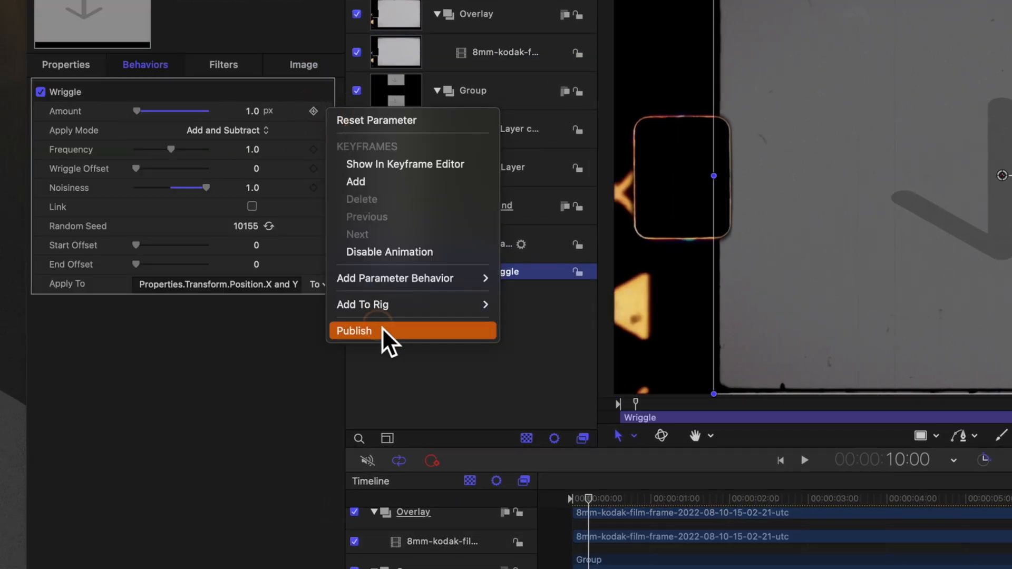
left_click(354, 331)
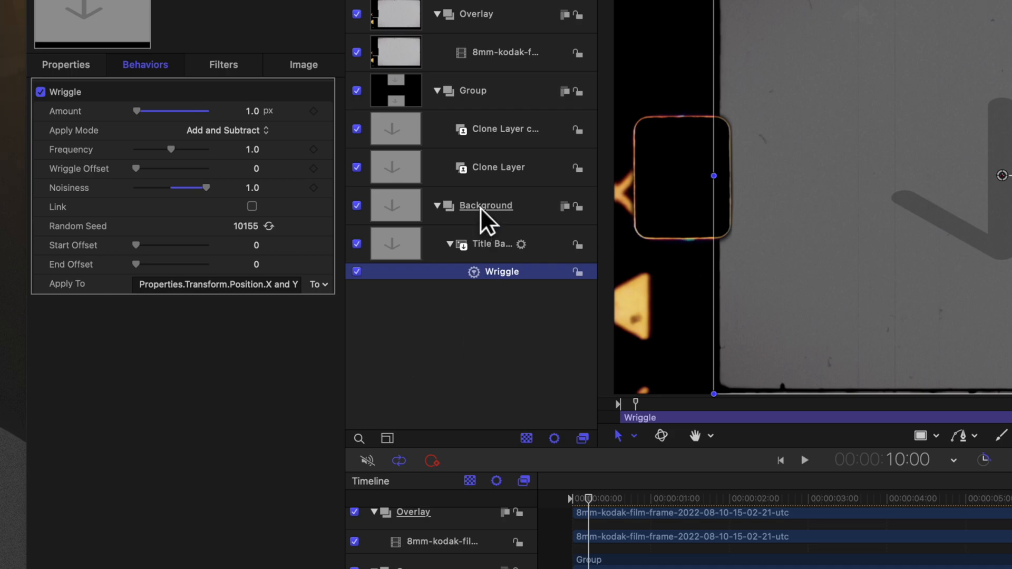
left_click(502, 55)
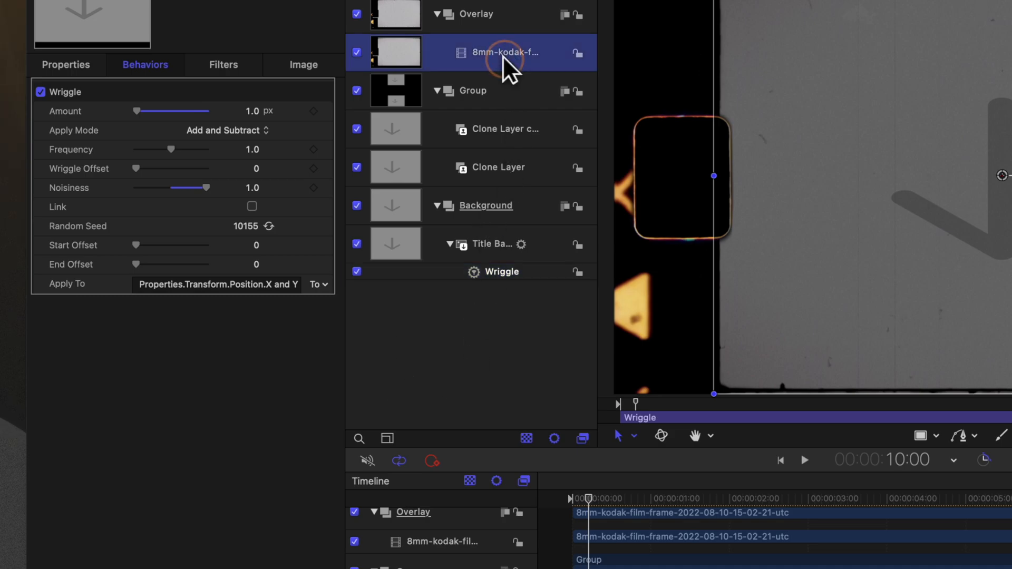
left_click(63, 66)
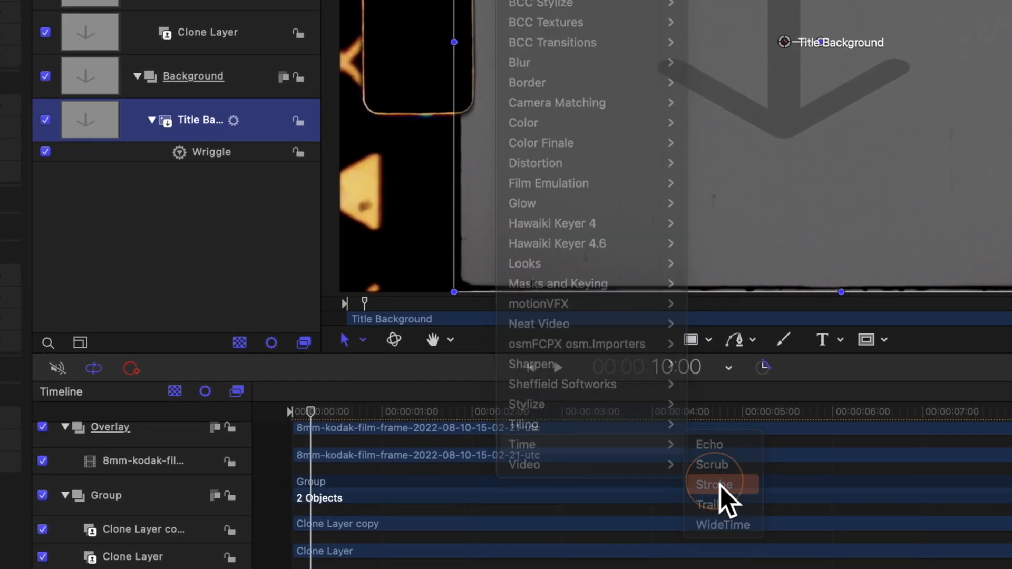
Add a Strobe filter to Title Background with Strobe Rate 18 and Mix 100%.
left_click(713, 484)
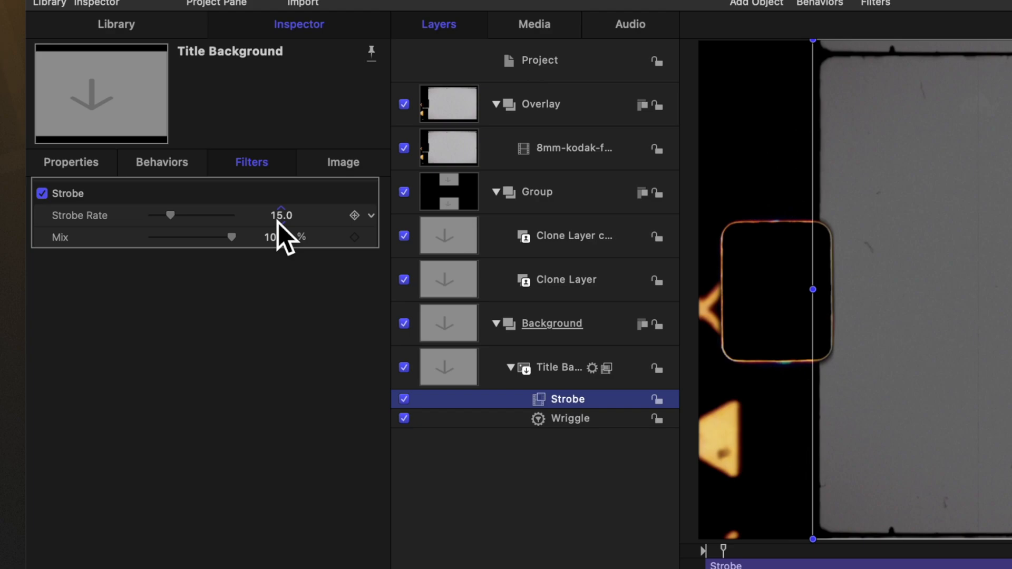
left_click(280, 215)
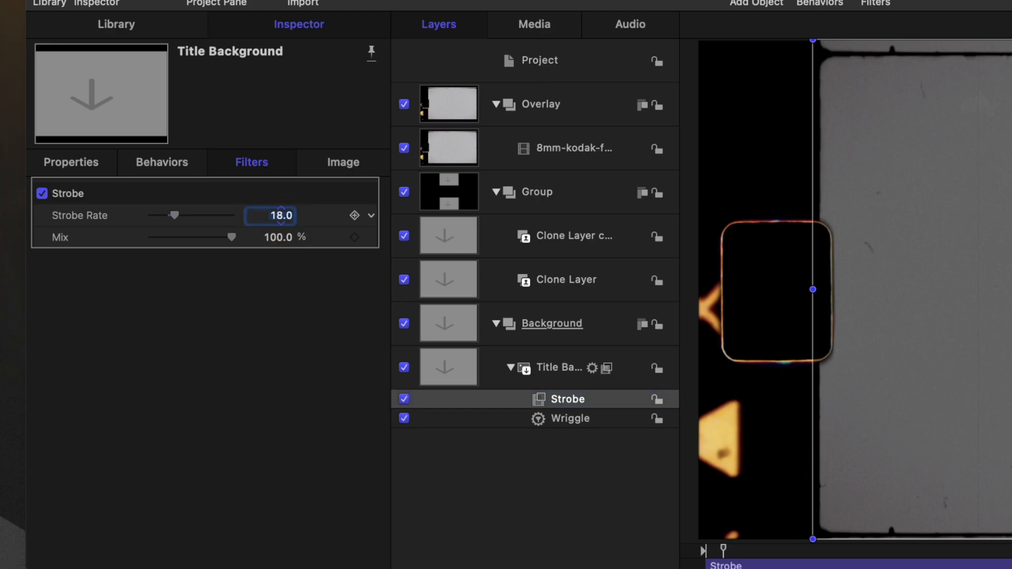
mouse_move(305, 222)
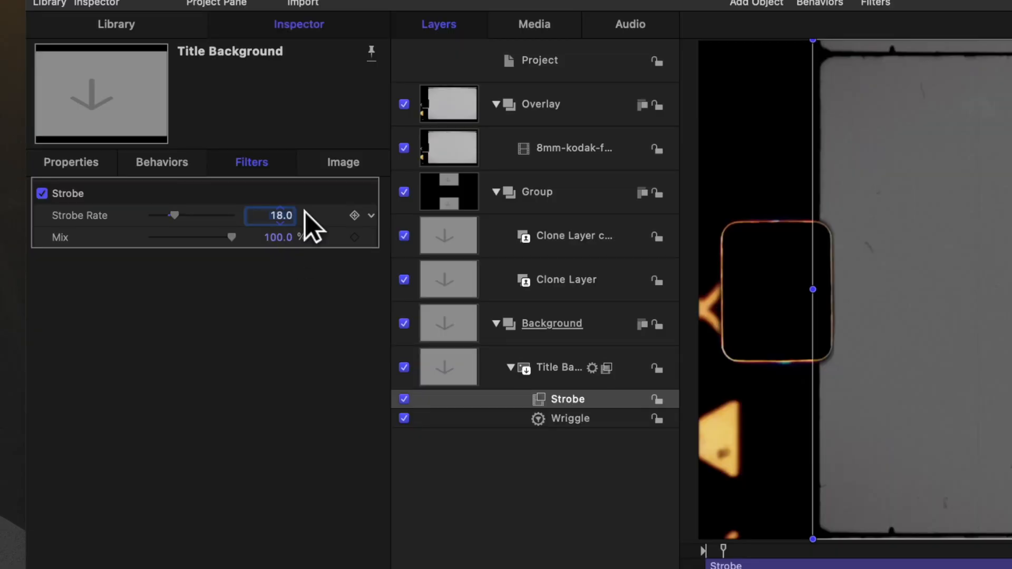
left_click(371, 215)
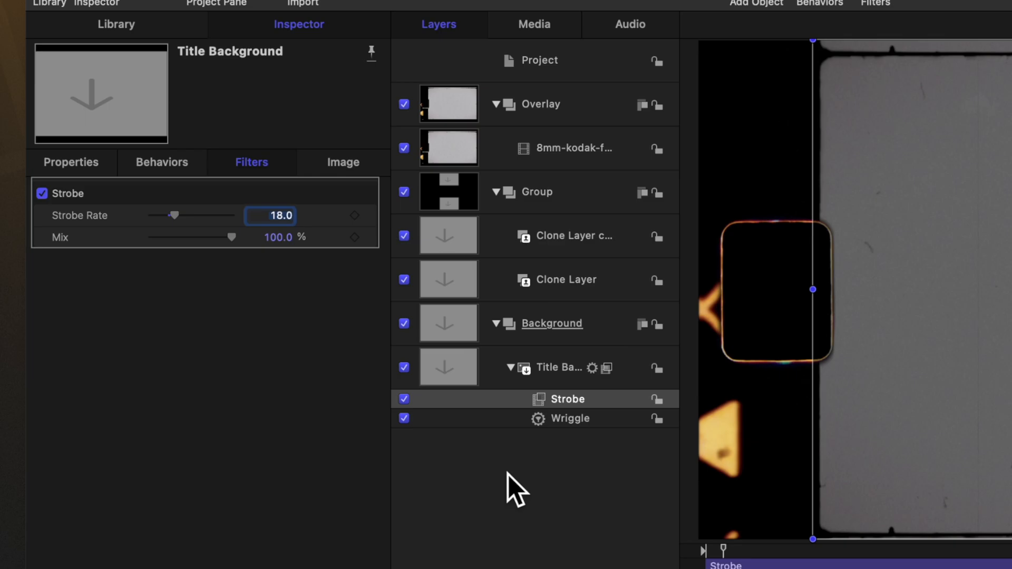
mouse_move(535, 480)
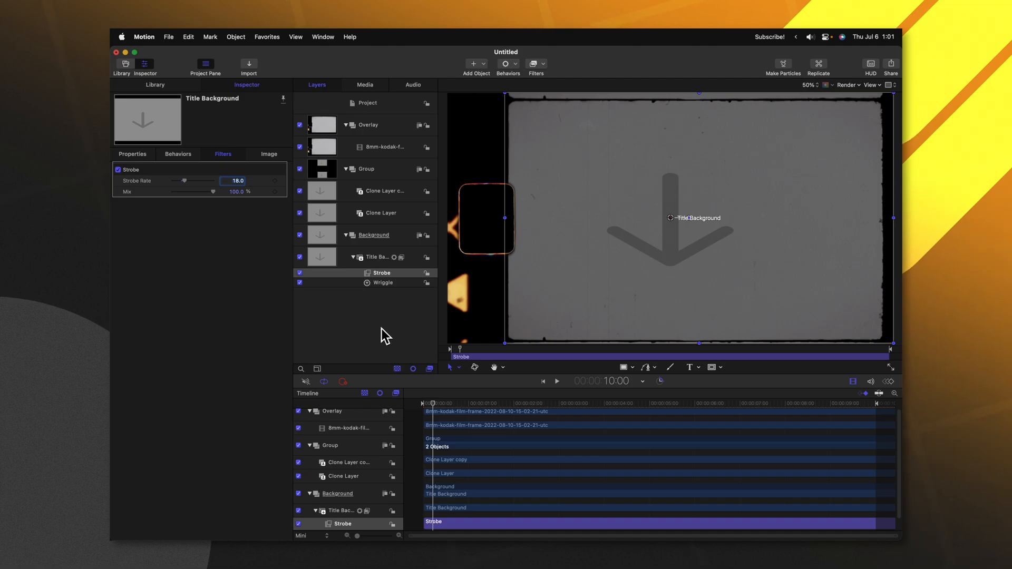
Publish the template as 'Super 8 Effect' in the Tutorials category.
key("cmd+s")
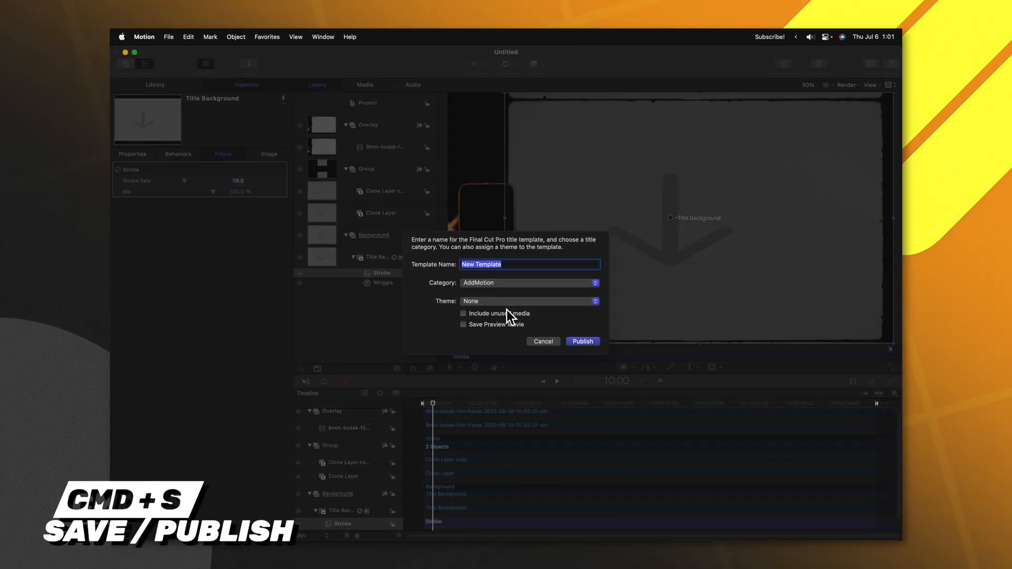
left_click(511, 265)
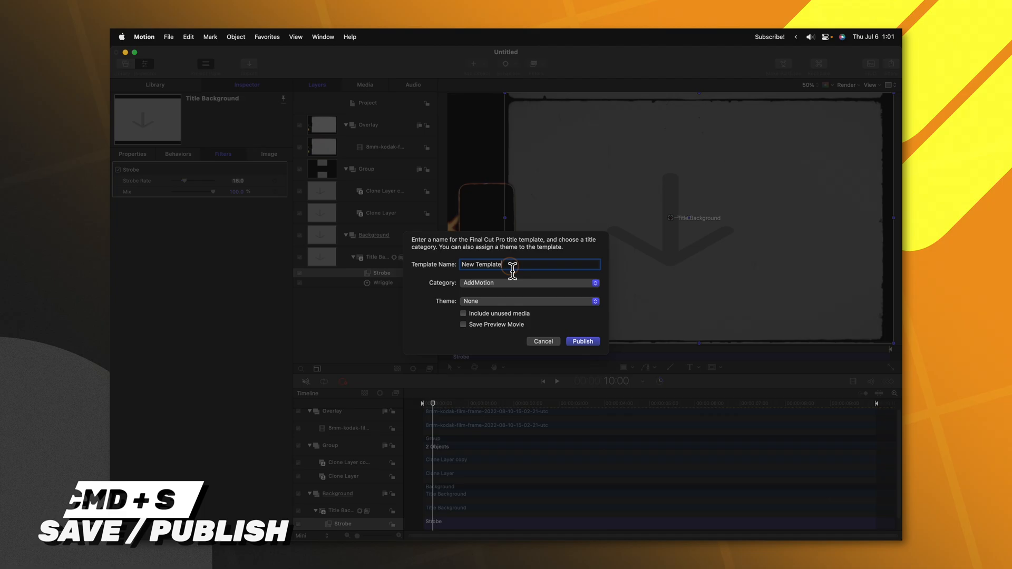
type("Super 8")
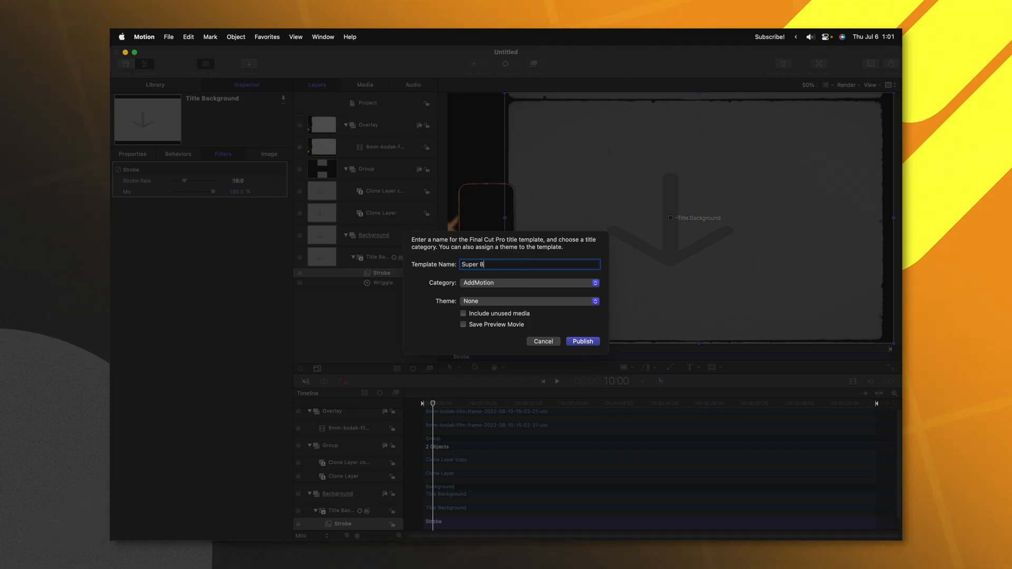
type("Effect")
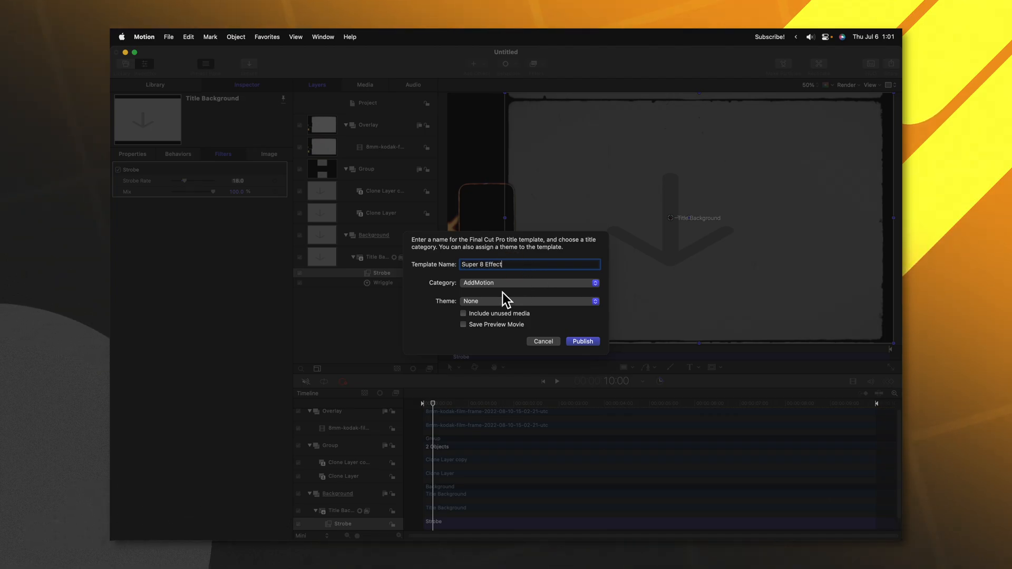
left_click(530, 283)
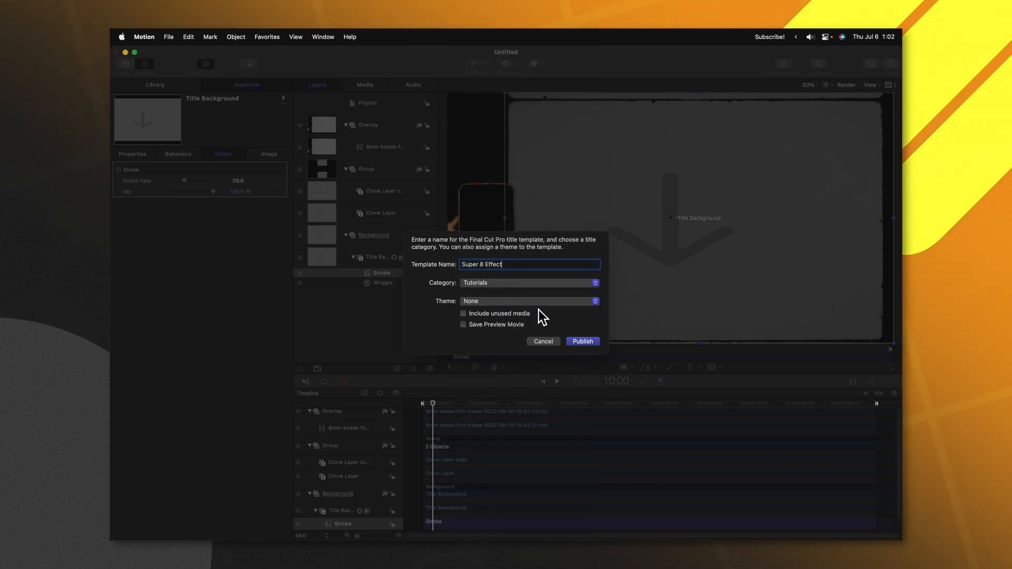
left_click(582, 342)
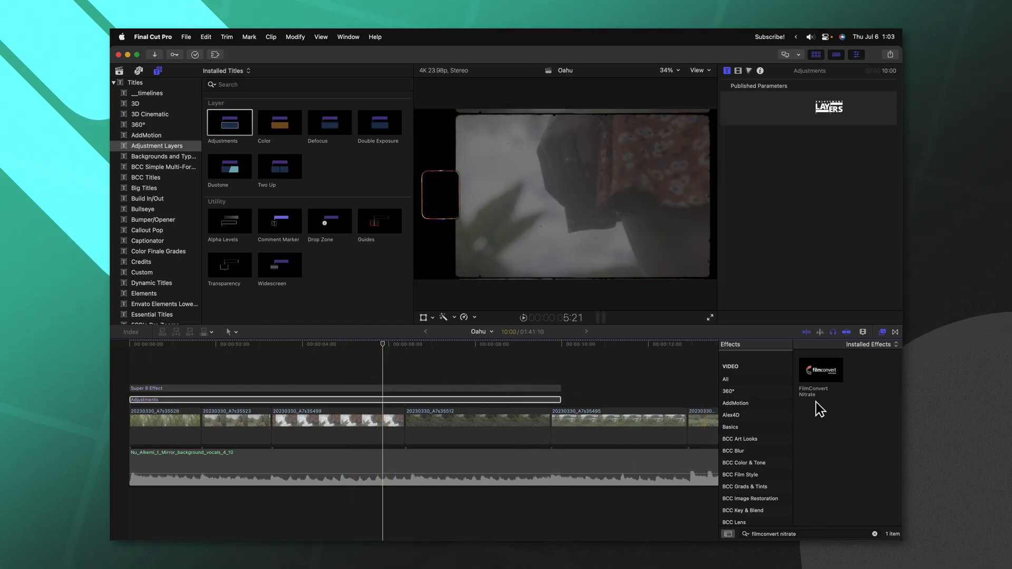
Drag FilmConvert Nitrate onto the Adjustments clip above the title.
left_click_drag(822, 371, 462, 397)
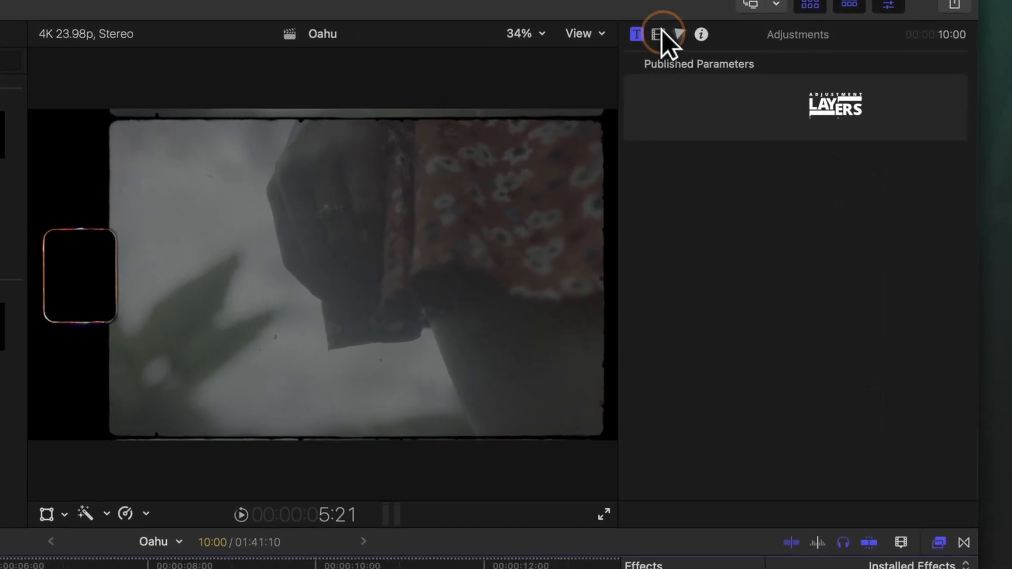
In FilmConvert Nitrate's full controls, set the camera make to Sony.
left_click(658, 34)
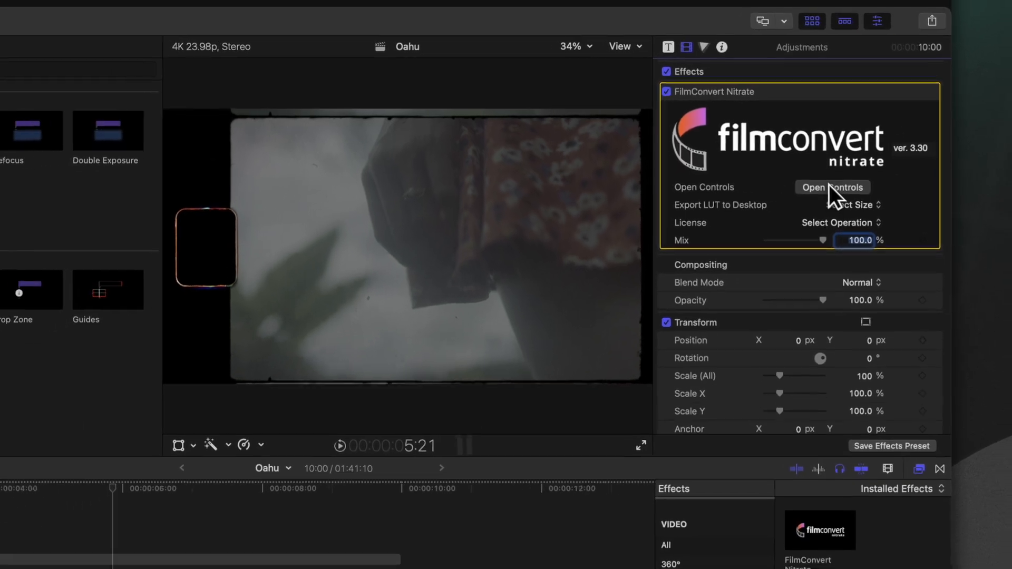
left_click(833, 187)
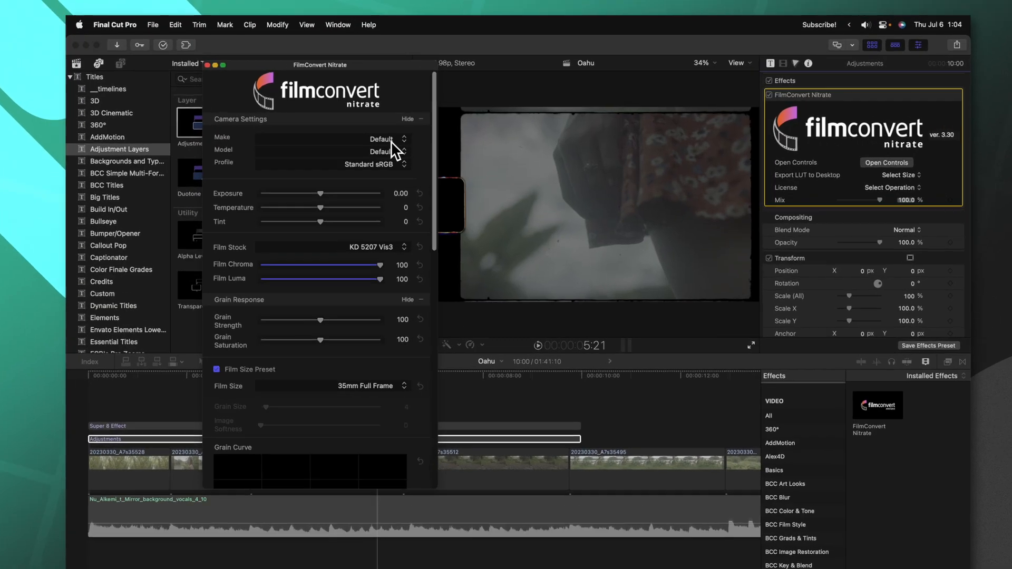
left_click(393, 138)
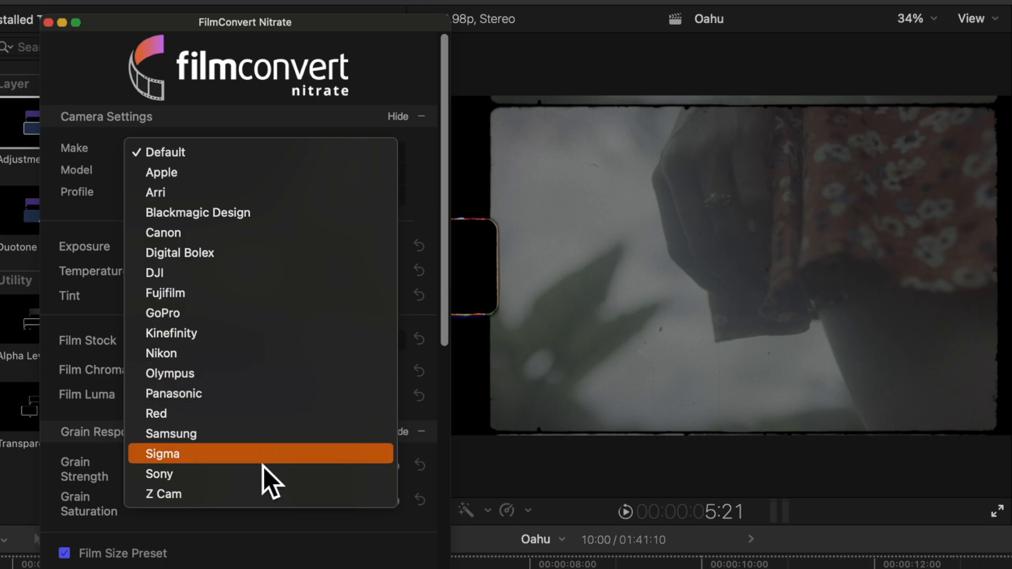
left_click(160, 475)
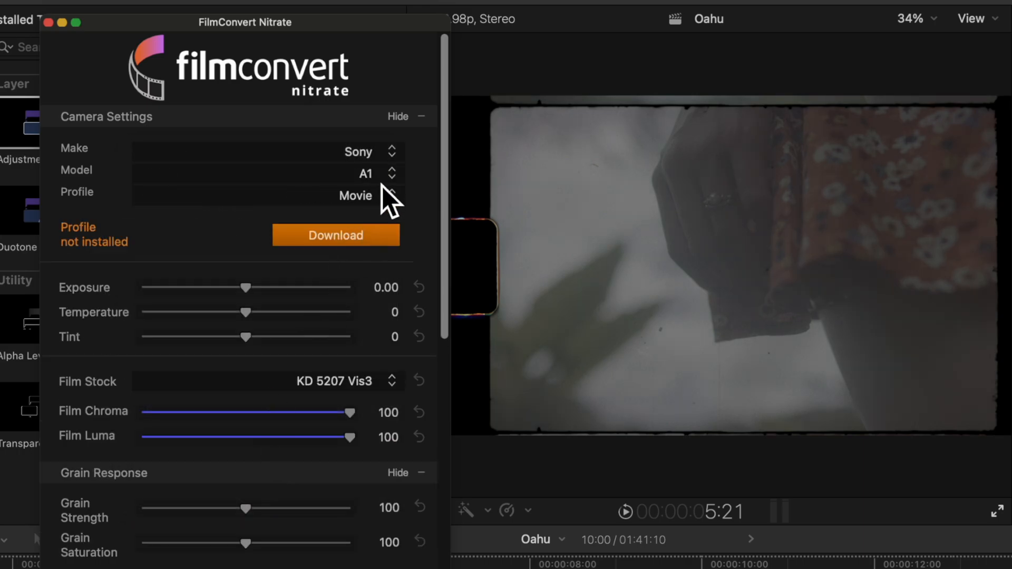
Set the model to A7s mk3 and the profile to S-Log3 S-Gamut3.Cine.
left_click(393, 173)
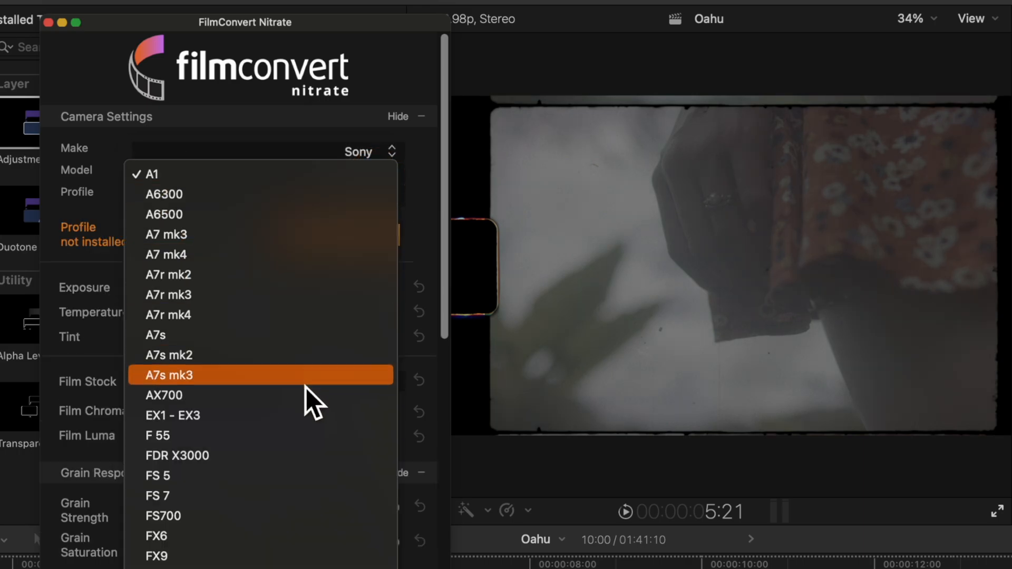
left_click(168, 375)
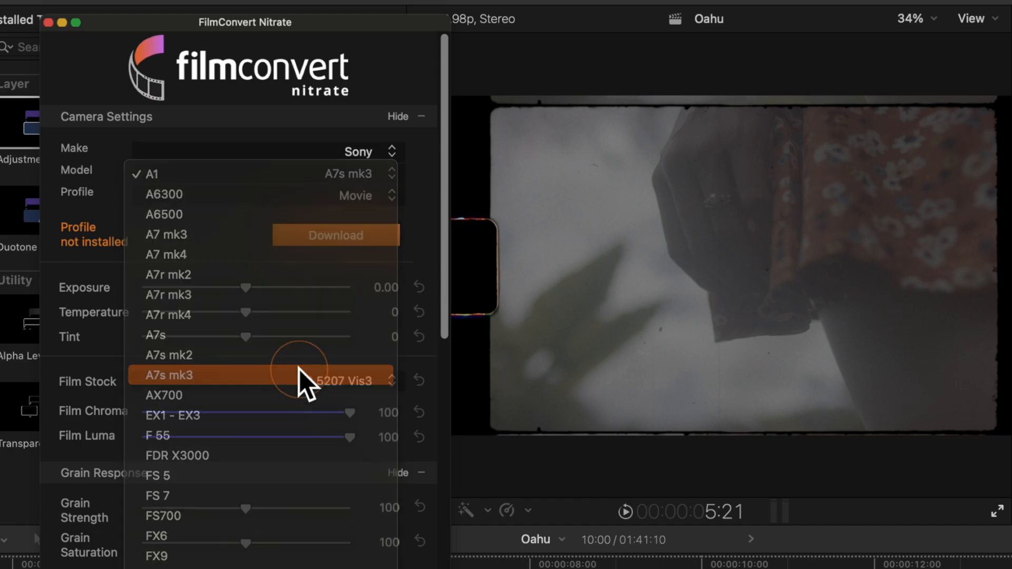
left_click(169, 375)
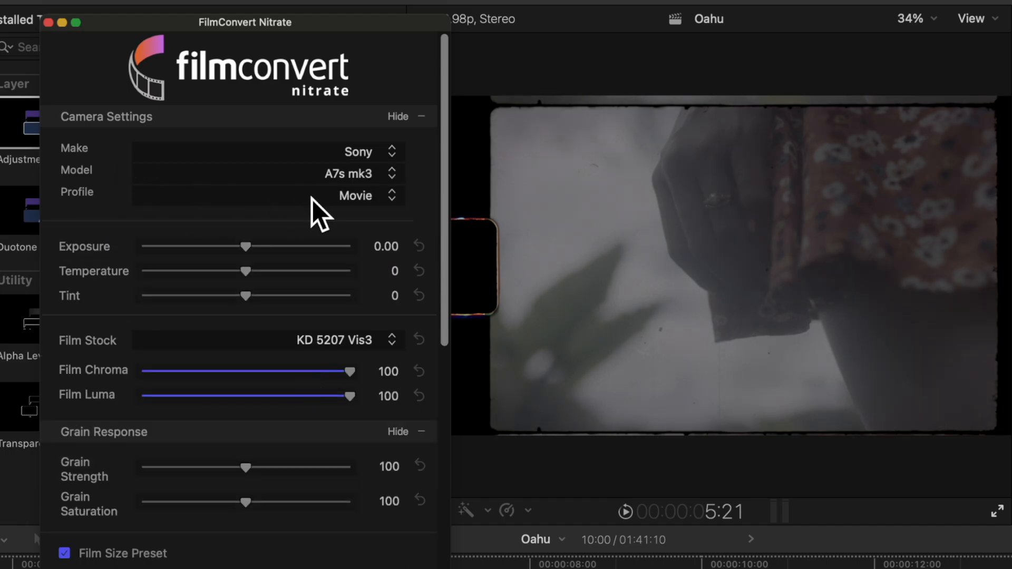
left_click(357, 196)
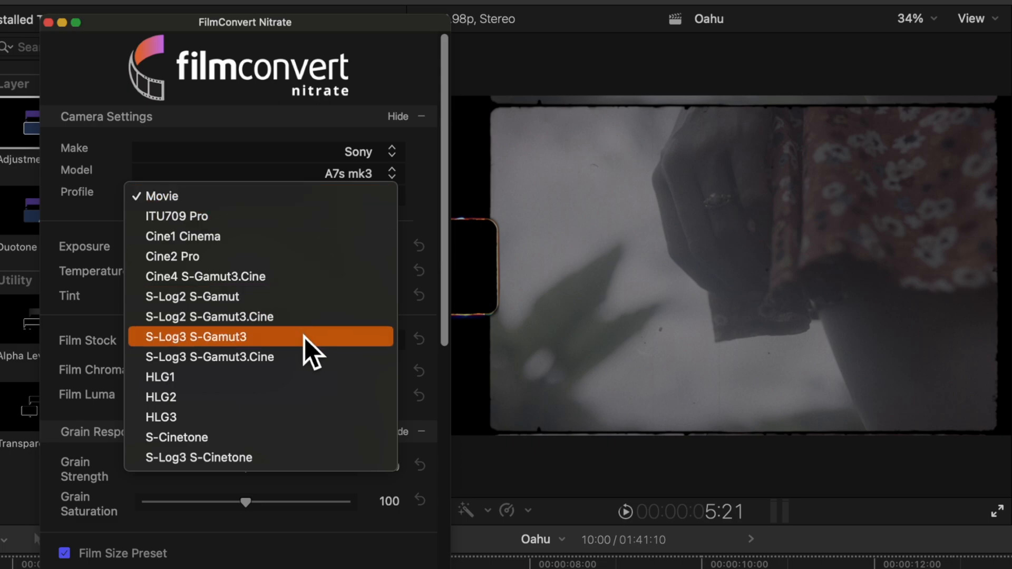
mouse_move(311, 367)
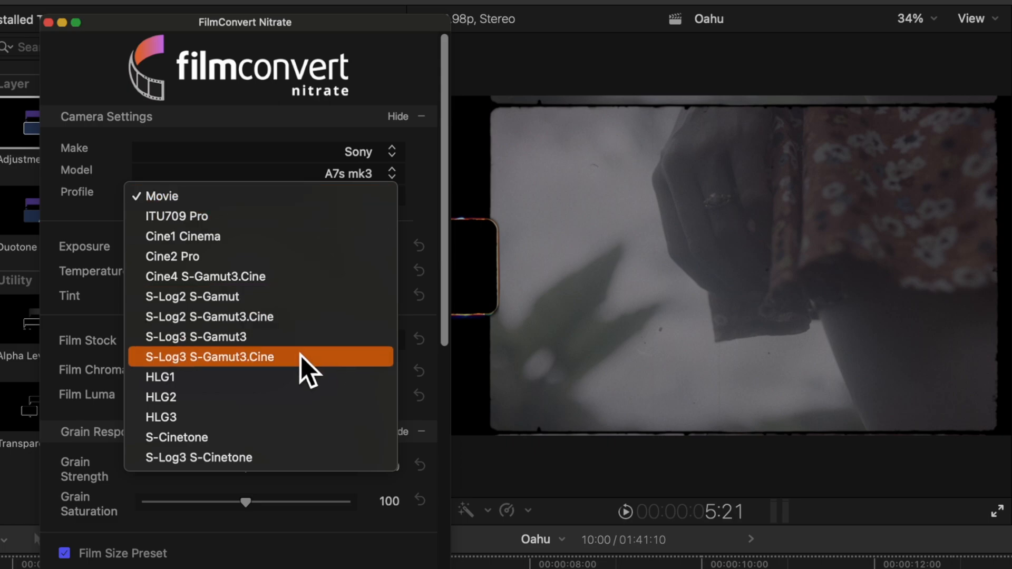
left_click(209, 356)
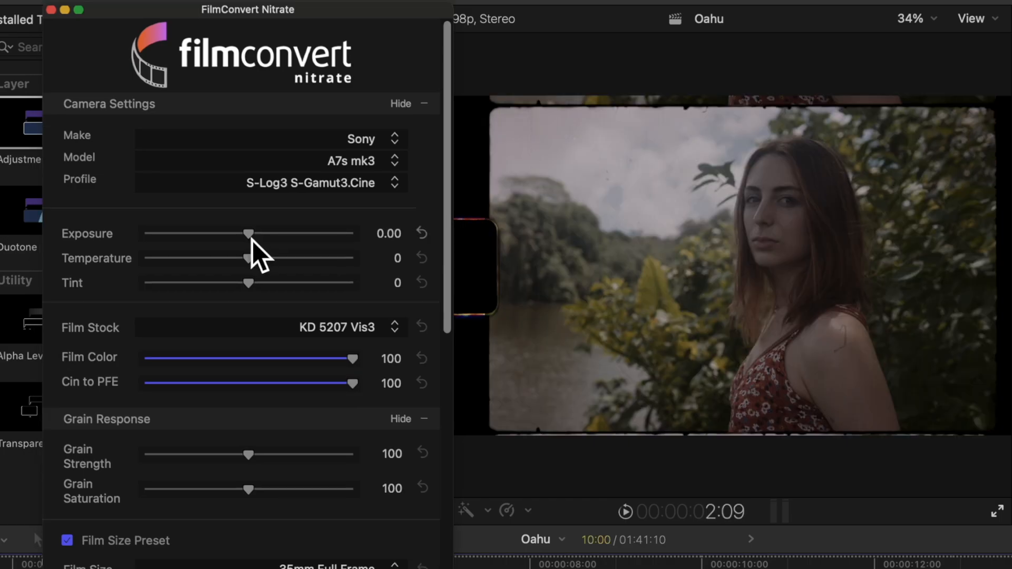
mouse_move(267, 256)
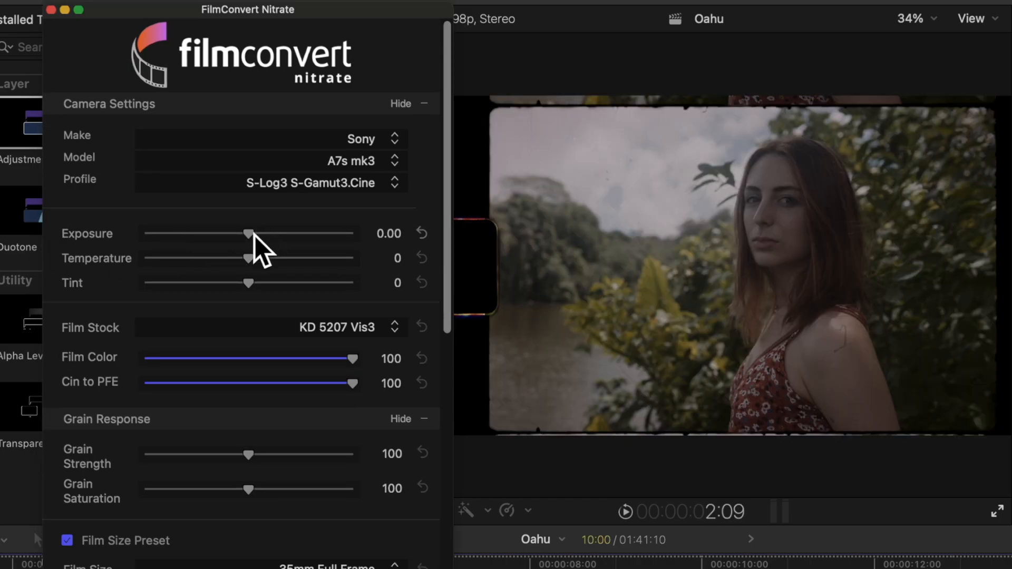
Test exposure down to about -1.81, then settle it at 0.09.
left_click_drag(251, 234, 199, 234)
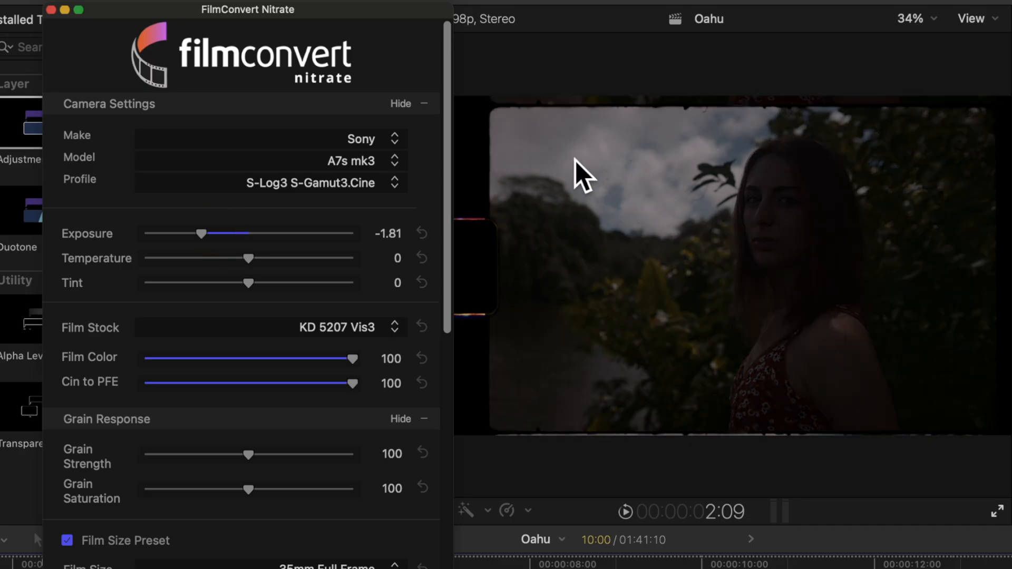
mouse_move(695, 177)
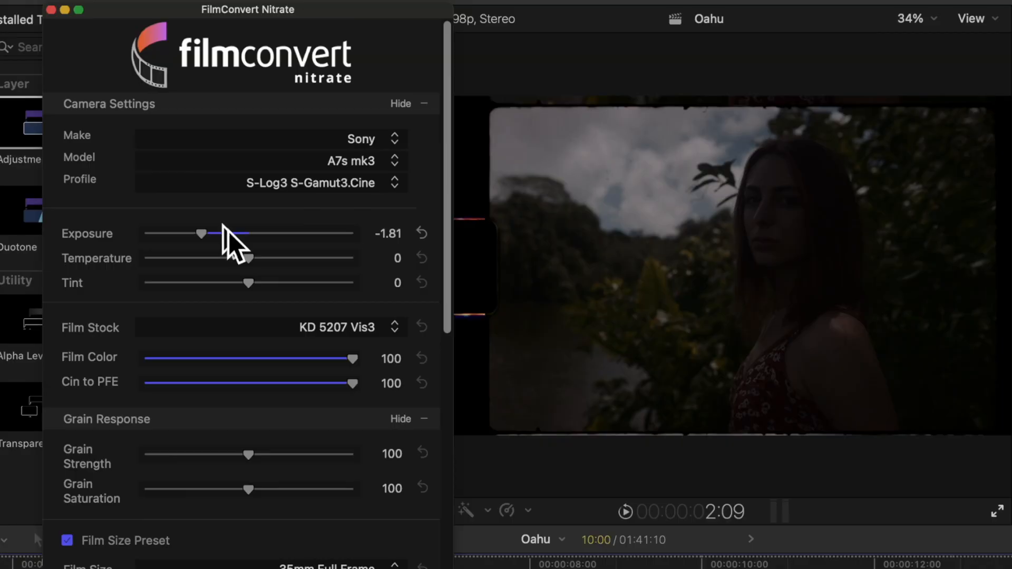
left_click_drag(200, 234, 249, 235)
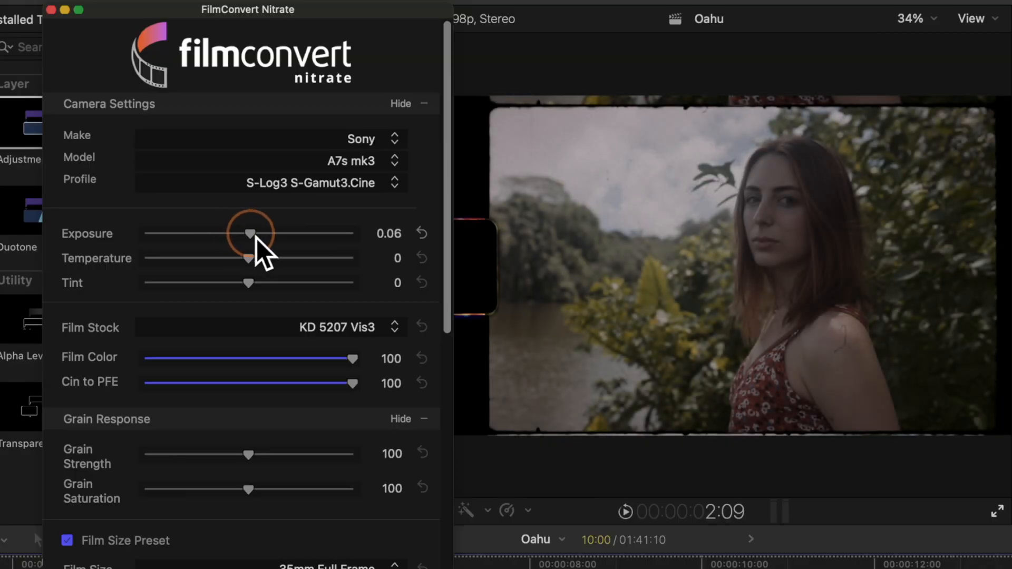
left_click_drag(232, 233, 252, 233)
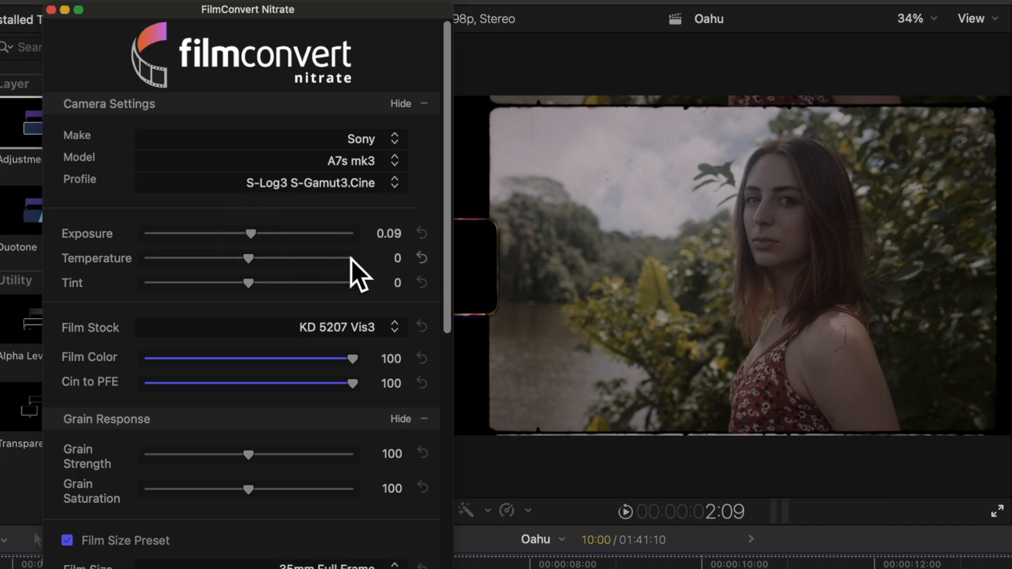
Warm the Temperature to 37 and fine-tune the Tint to -1.
left_click_drag(251, 259, 267, 258)
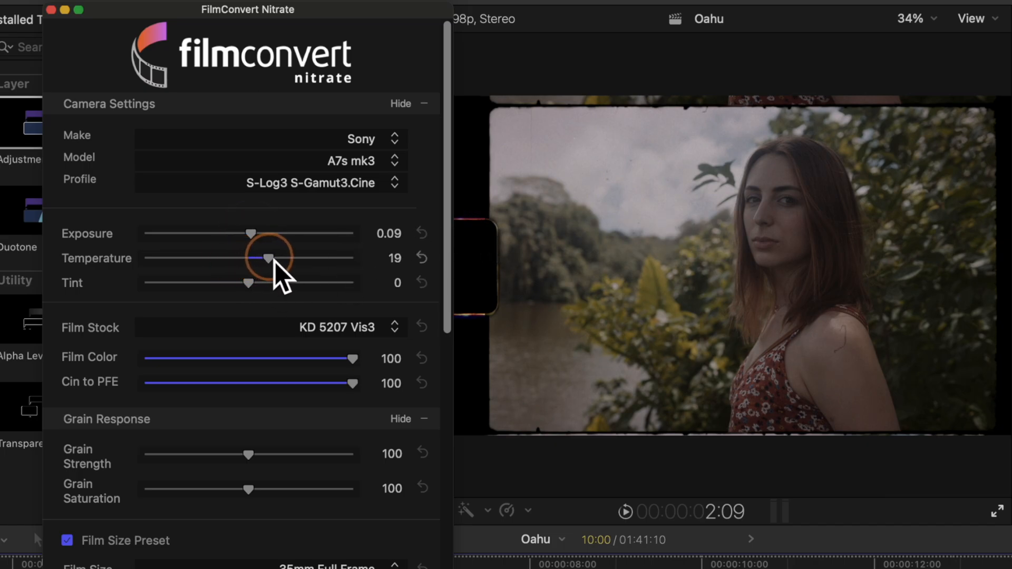
left_click_drag(251, 259, 269, 258)
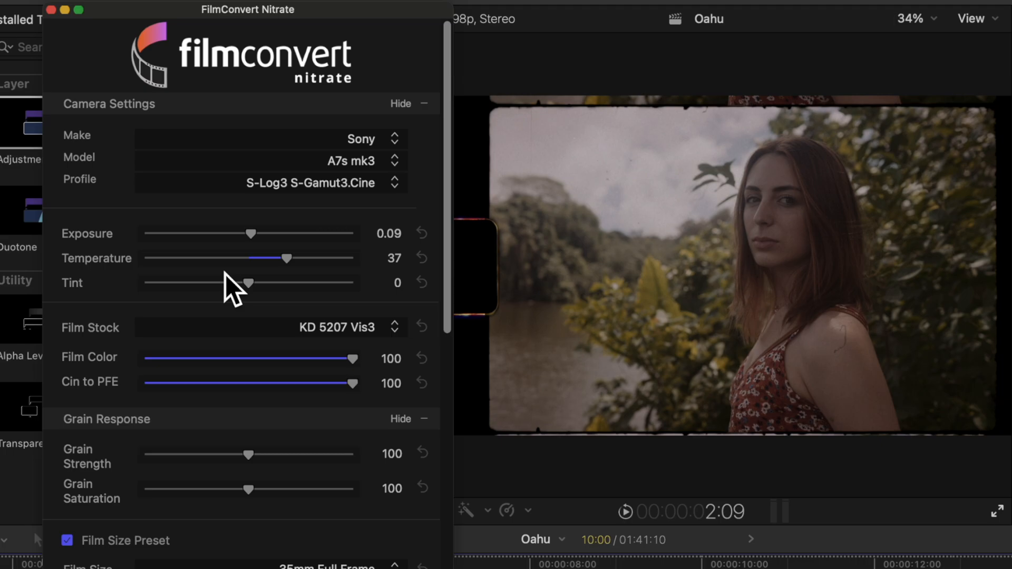
left_click_drag(249, 283, 229, 282)
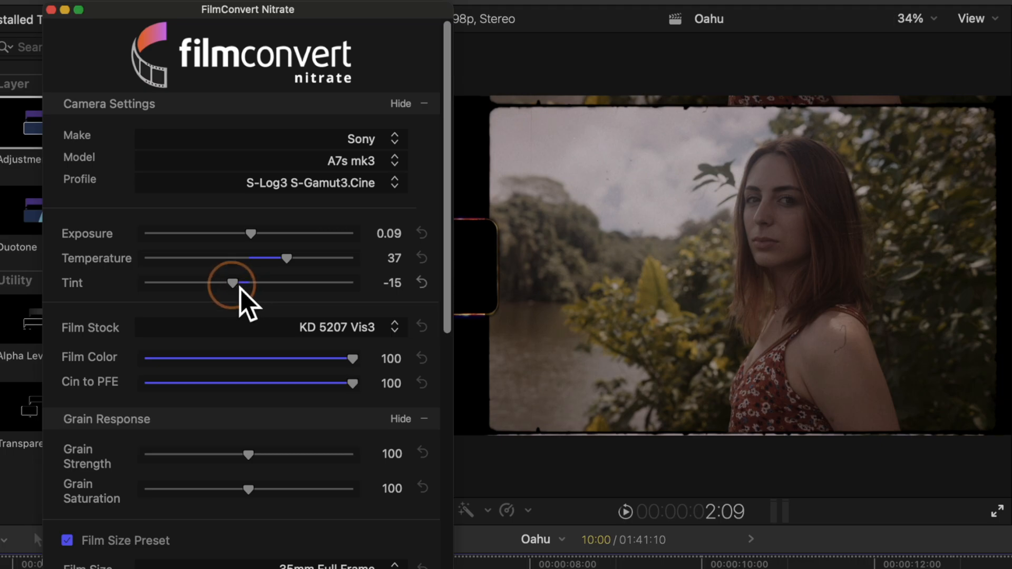
left_click_drag(231, 283, 242, 284)
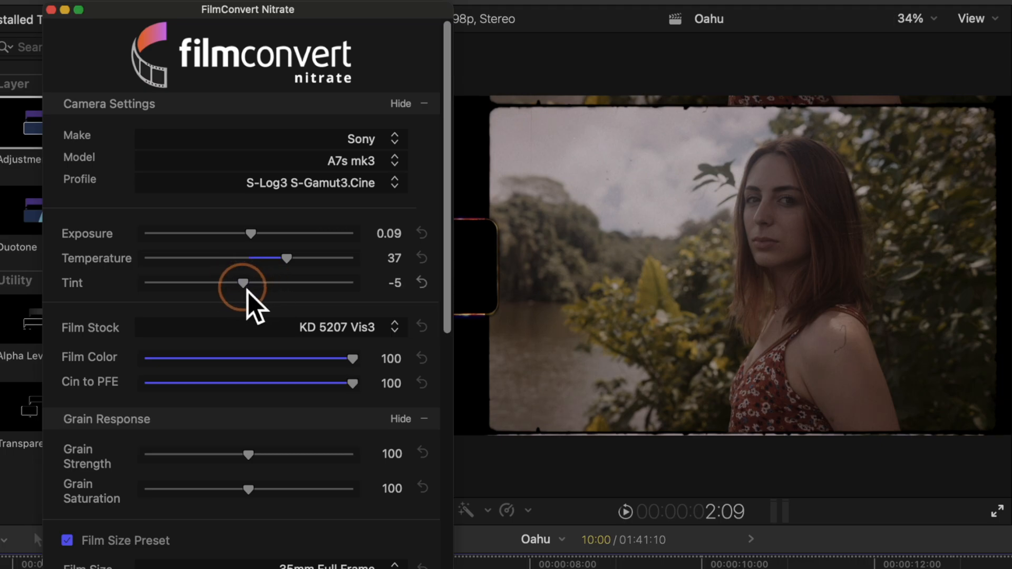
left_click_drag(242, 283, 251, 283)
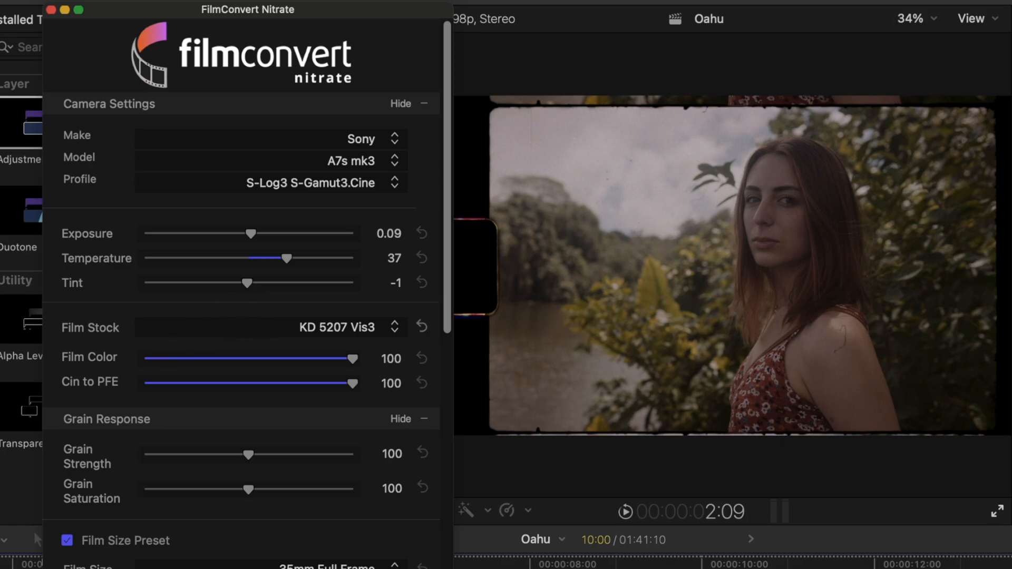
mouse_move(153, 339)
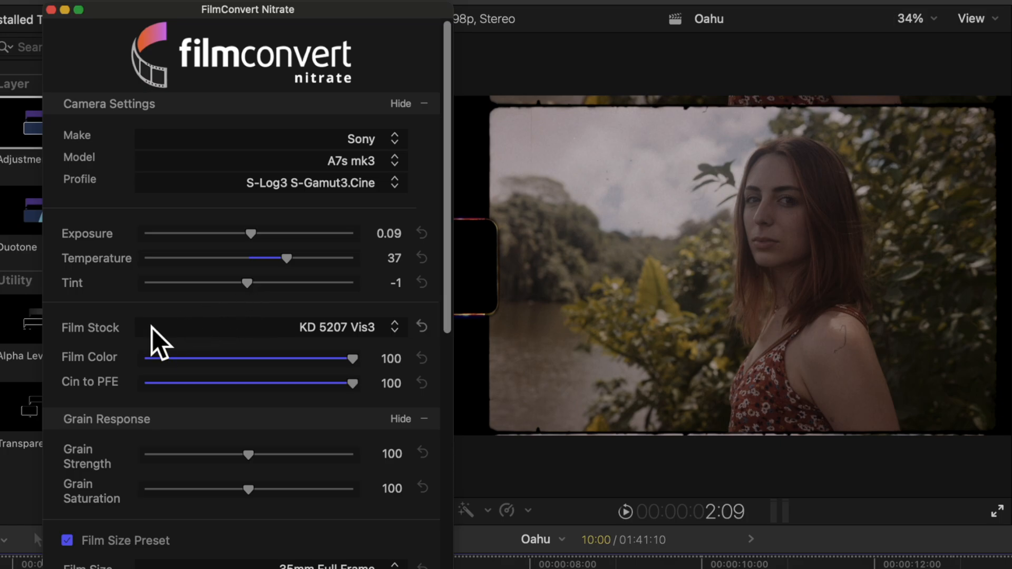
Choose the FJ 8543 VD film stock and compare Film Color at 0 before restoring it to 100.
left_click(335, 327)
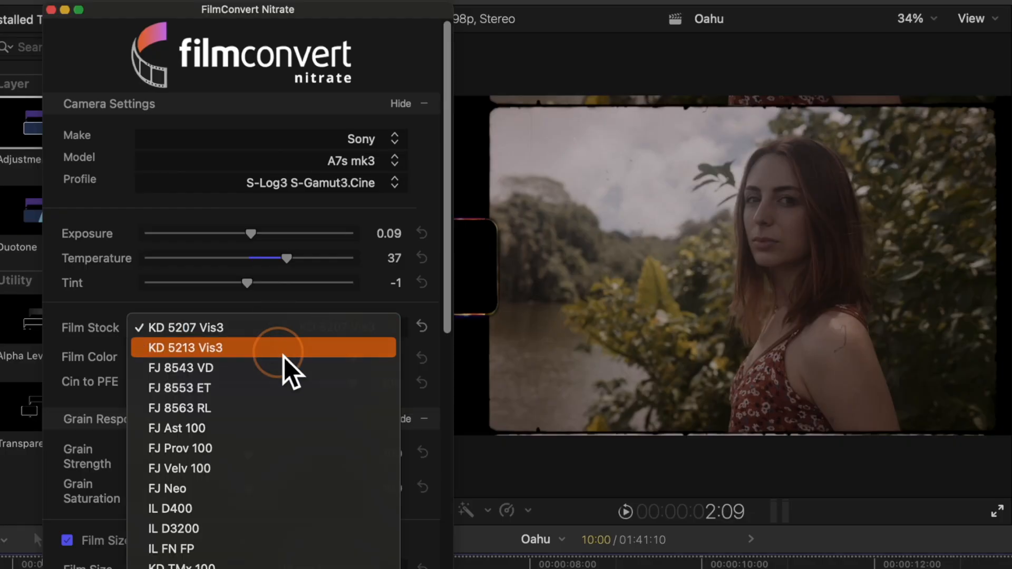
left_click(181, 368)
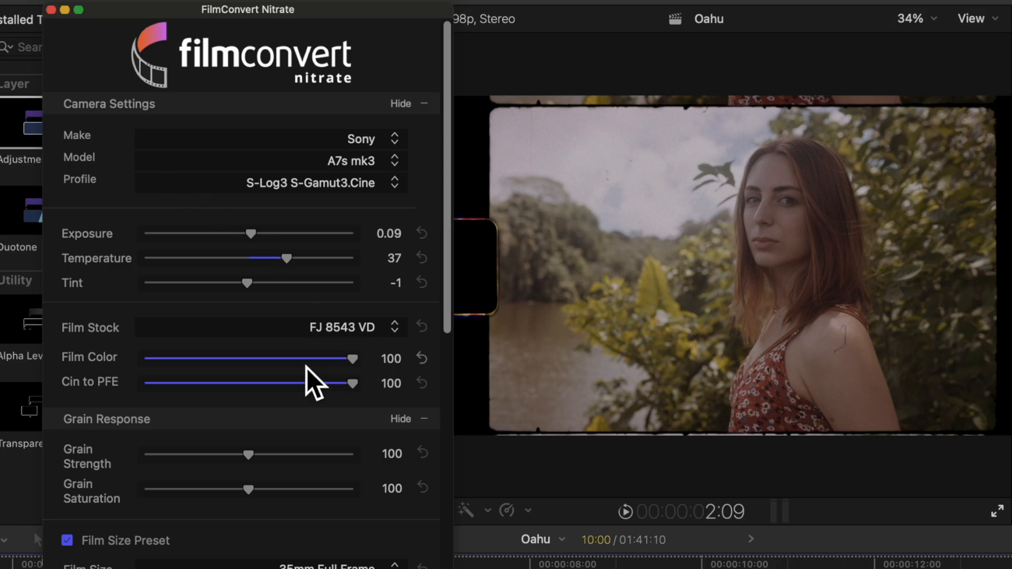
mouse_move(247, 383)
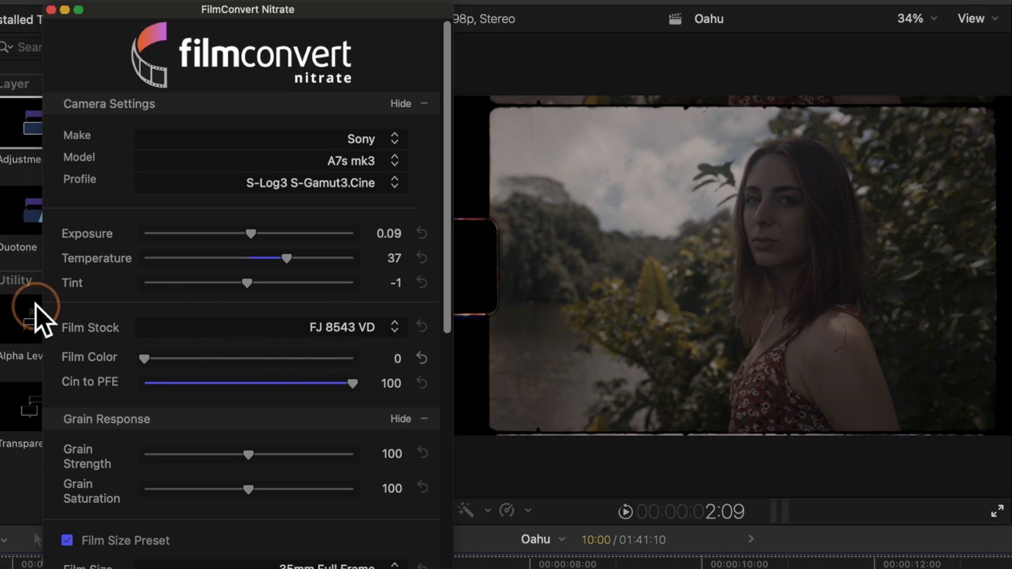
left_click_drag(127, 359, 349, 359)
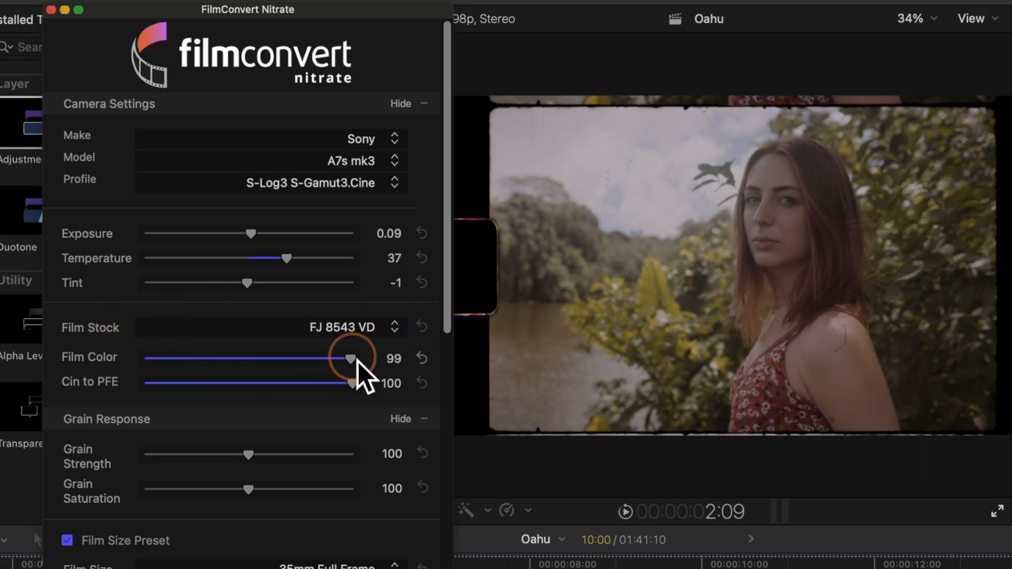
left_click_drag(349, 358, 354, 359)
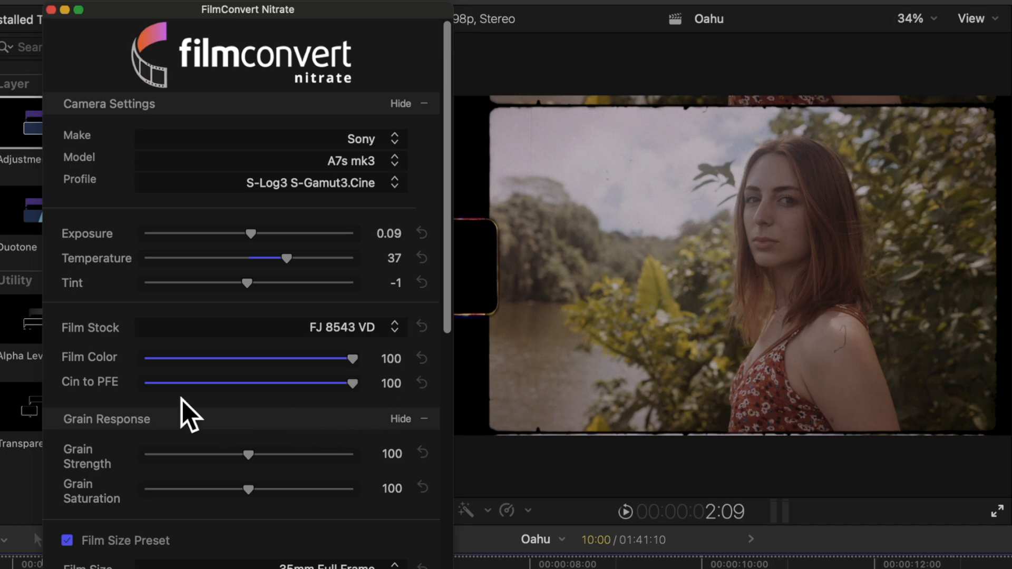
Push Grain Strength to 200, then bring it back down to 53.
scroll("down", 3)
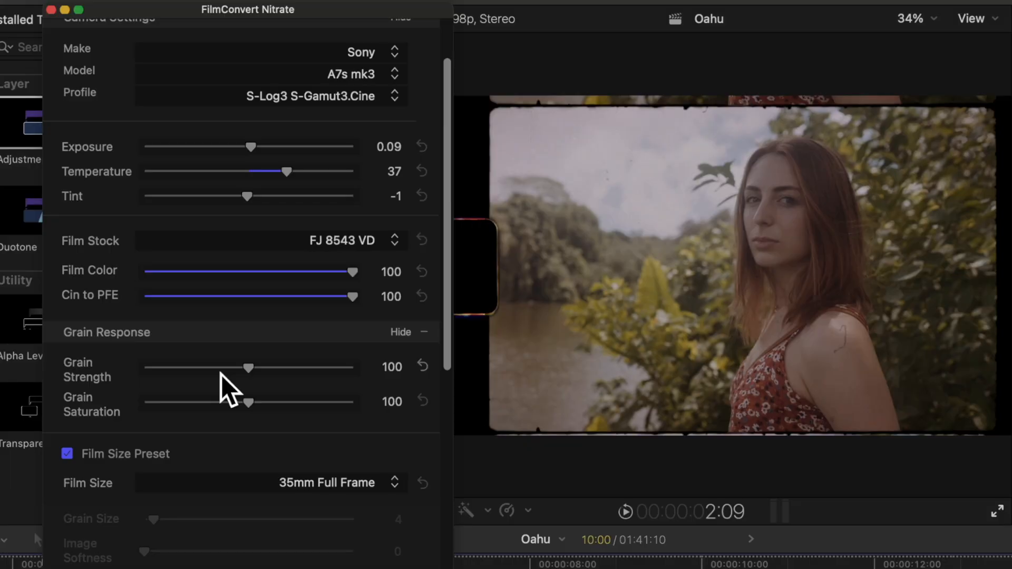
left_click_drag(248, 368, 354, 368)
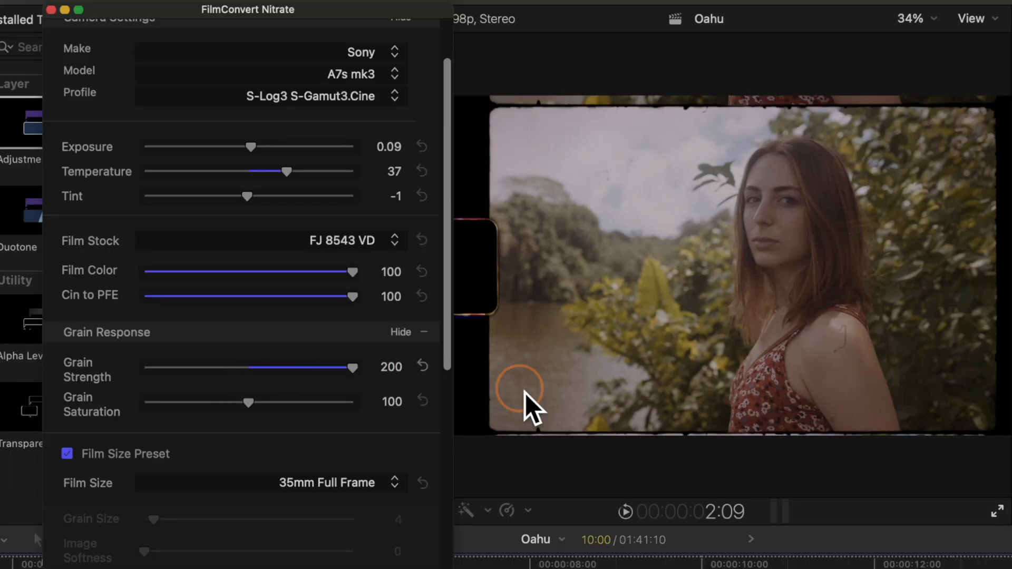
left_click_drag(350, 367, 222, 367)
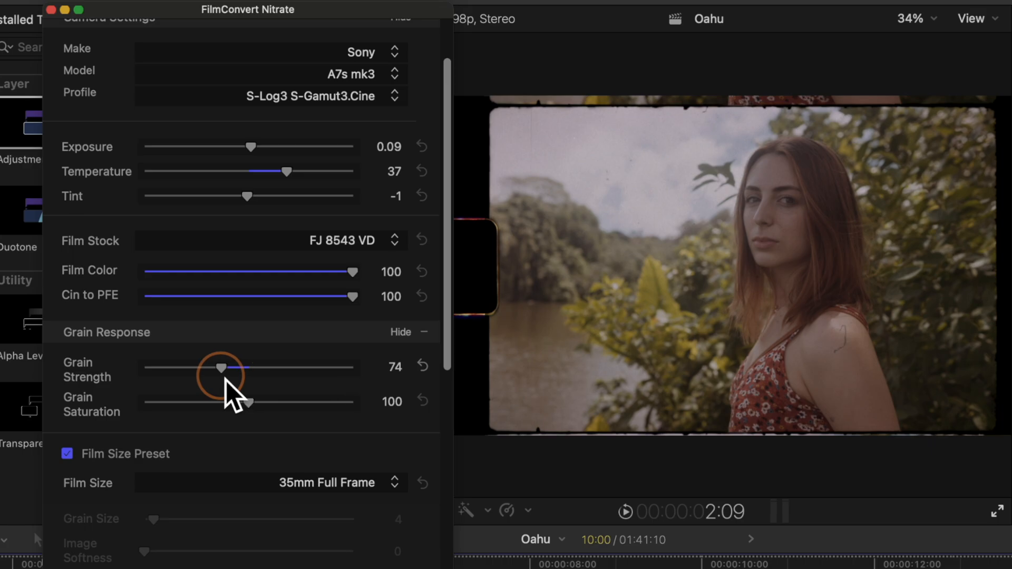
left_click_drag(220, 367, 197, 368)
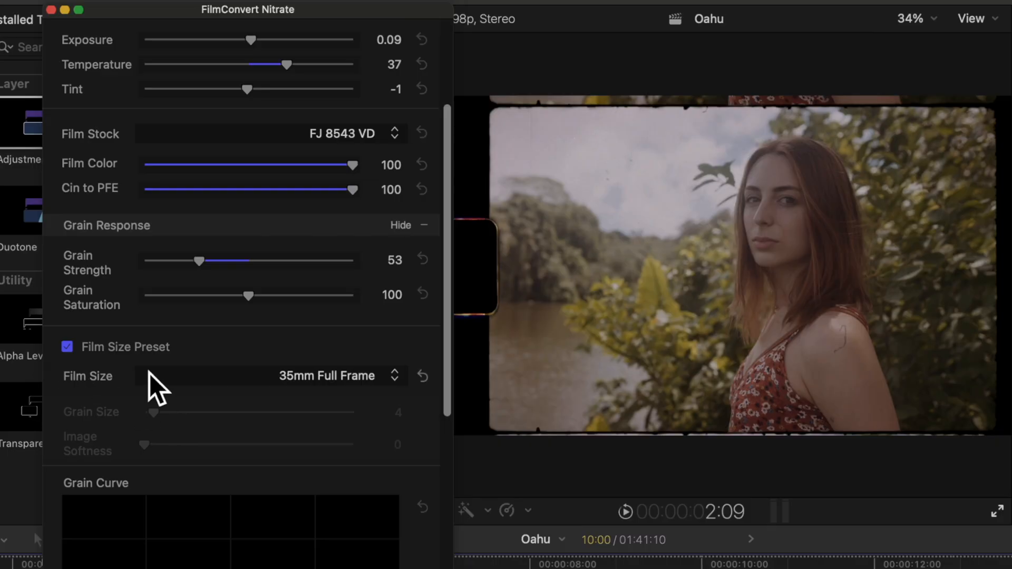
mouse_move(266, 411)
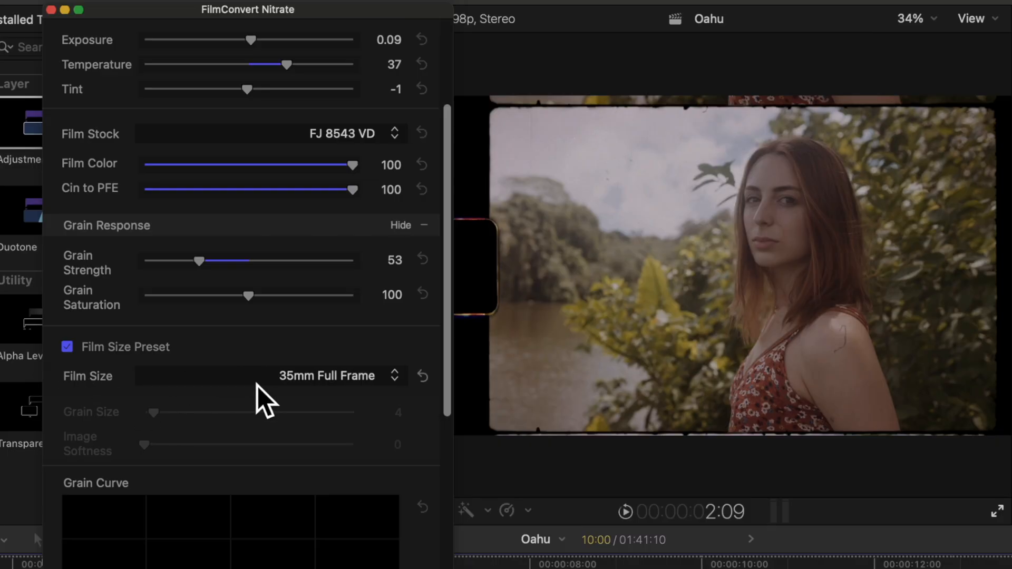
Set Film Size to Super 8, raising Grain Size to 70 and Image Softness to 75.
left_click(326, 375)
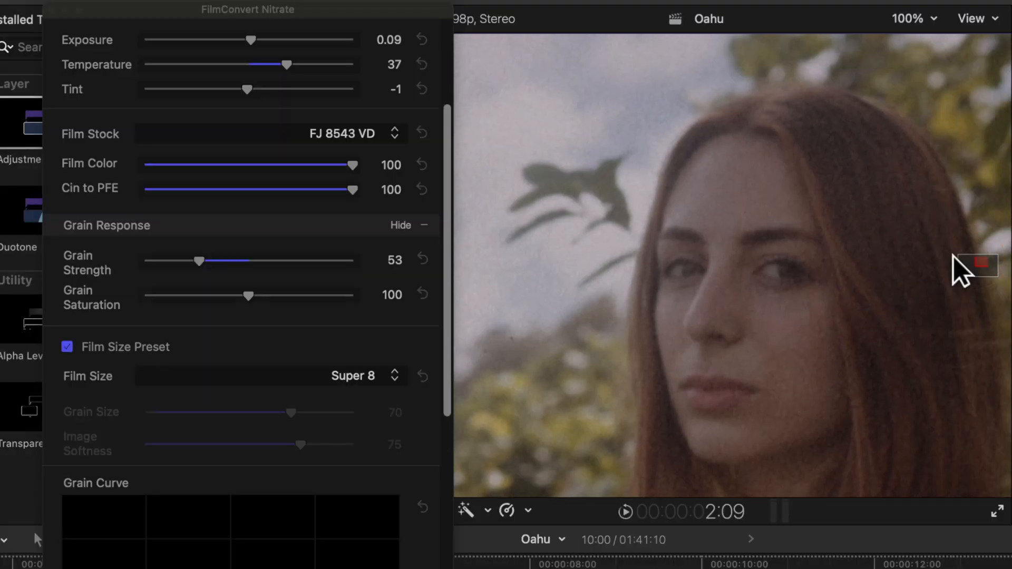
mouse_move(746, 298)
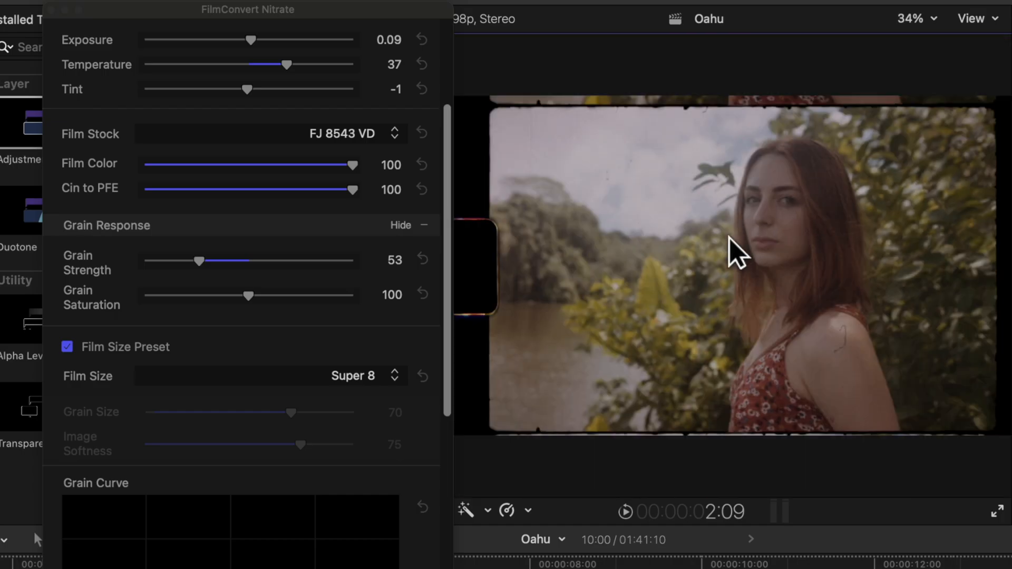
Reach the Curves section and lift the upper curve point slightly to brighten the footage.
scroll("down", 3)
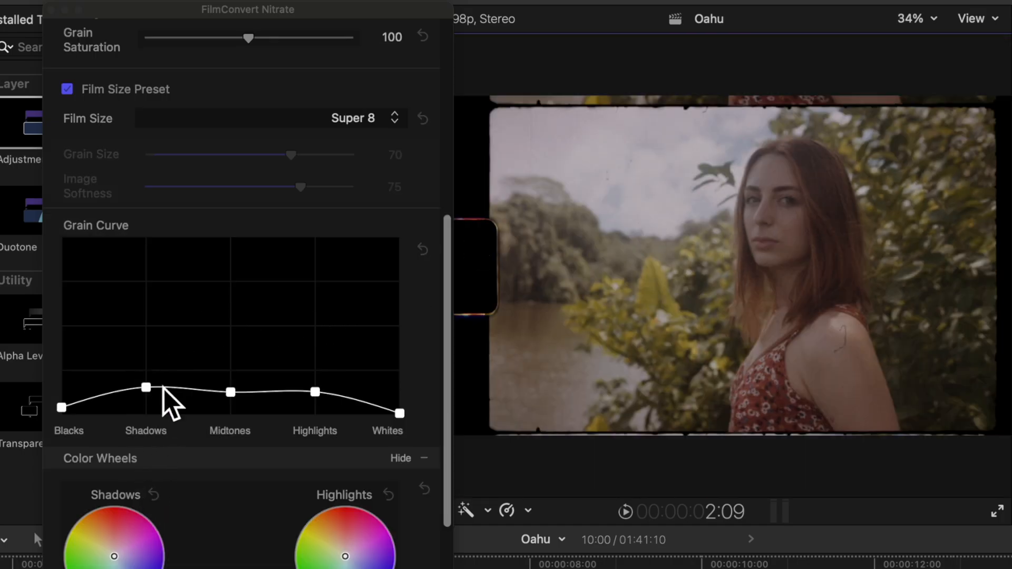
mouse_move(153, 337)
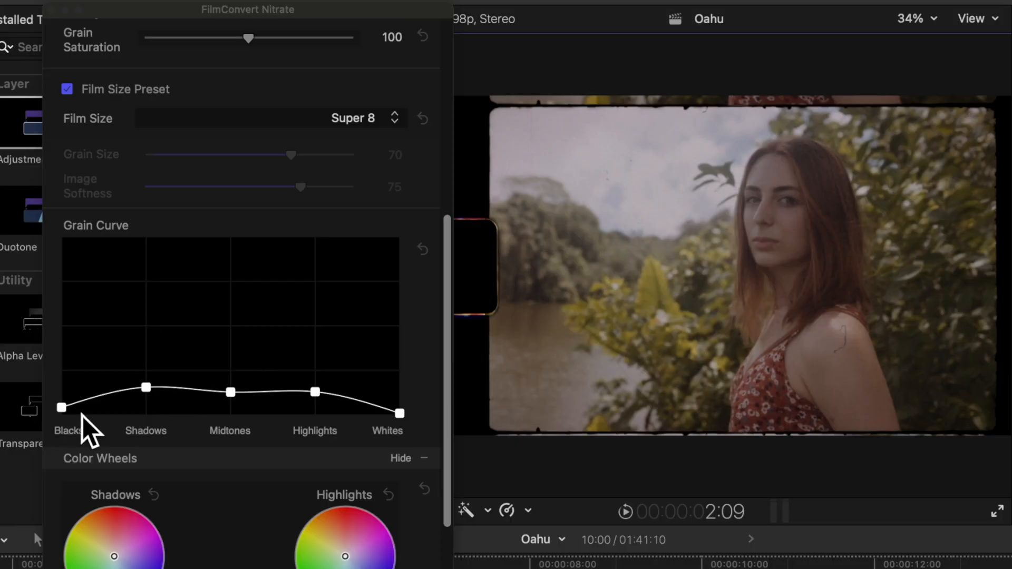
scroll("down", 3)
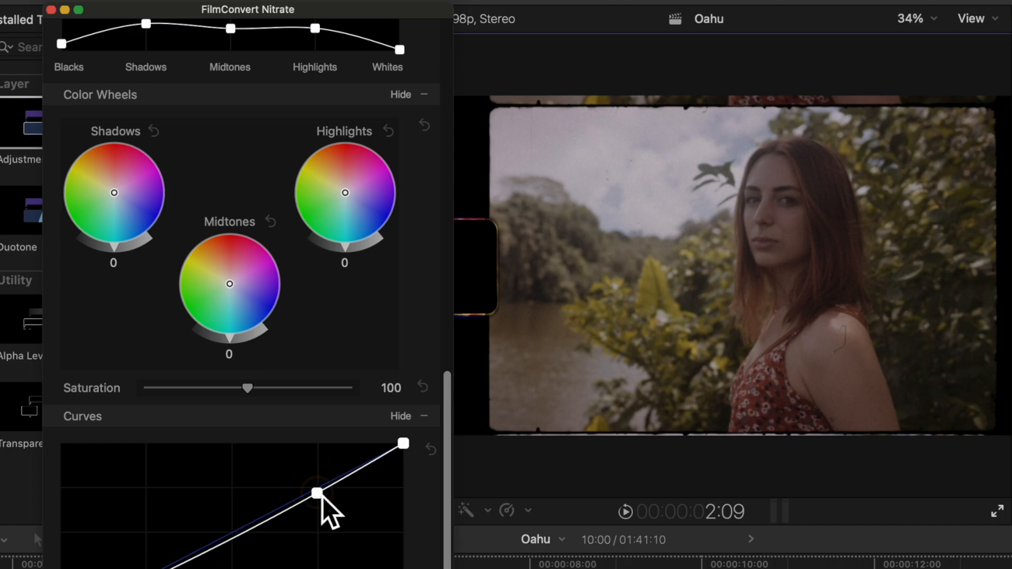
left_click_drag(316, 494, 315, 484)
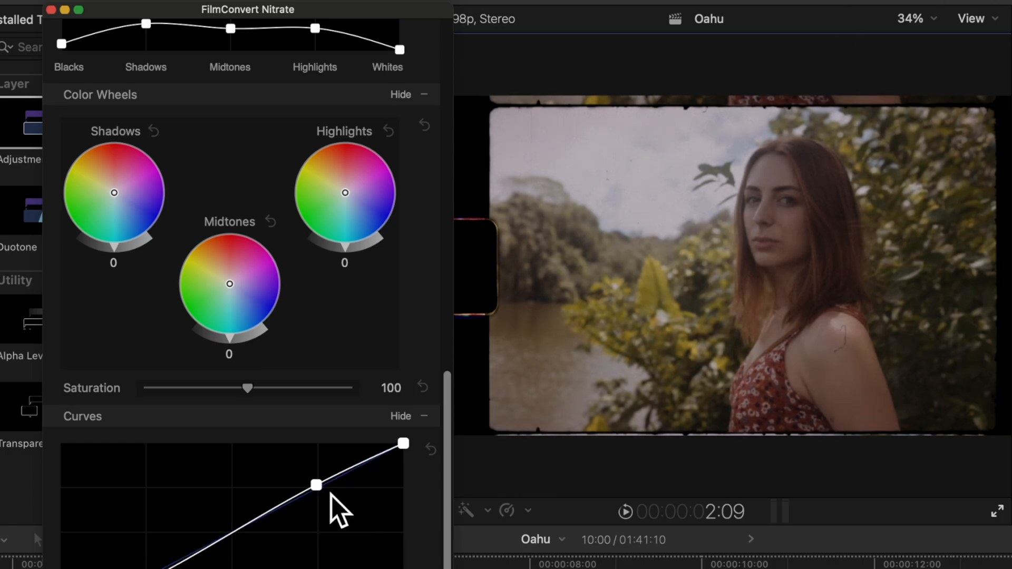